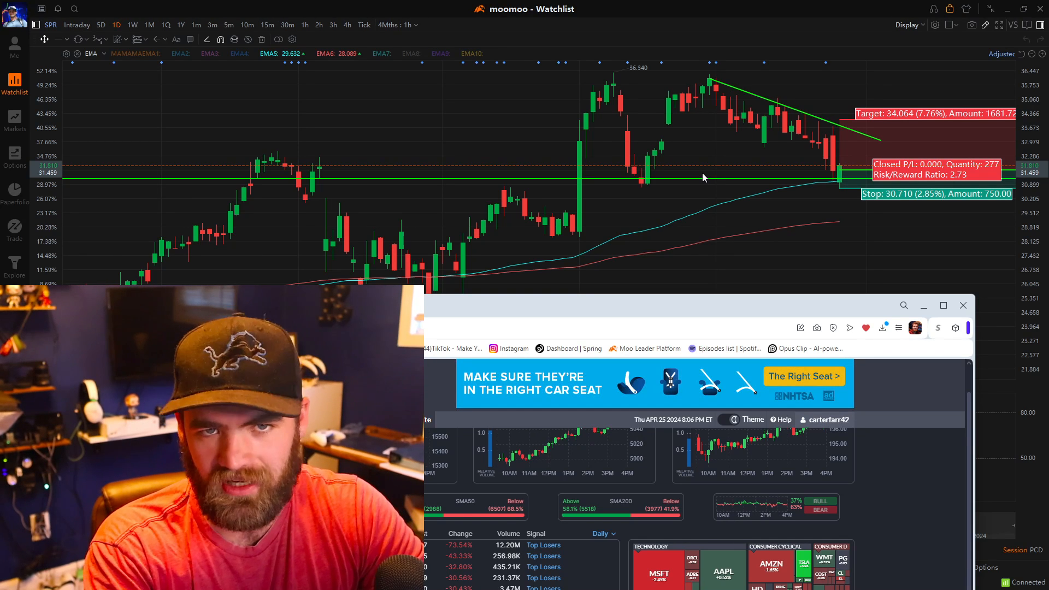
mouse_move(653, 248)
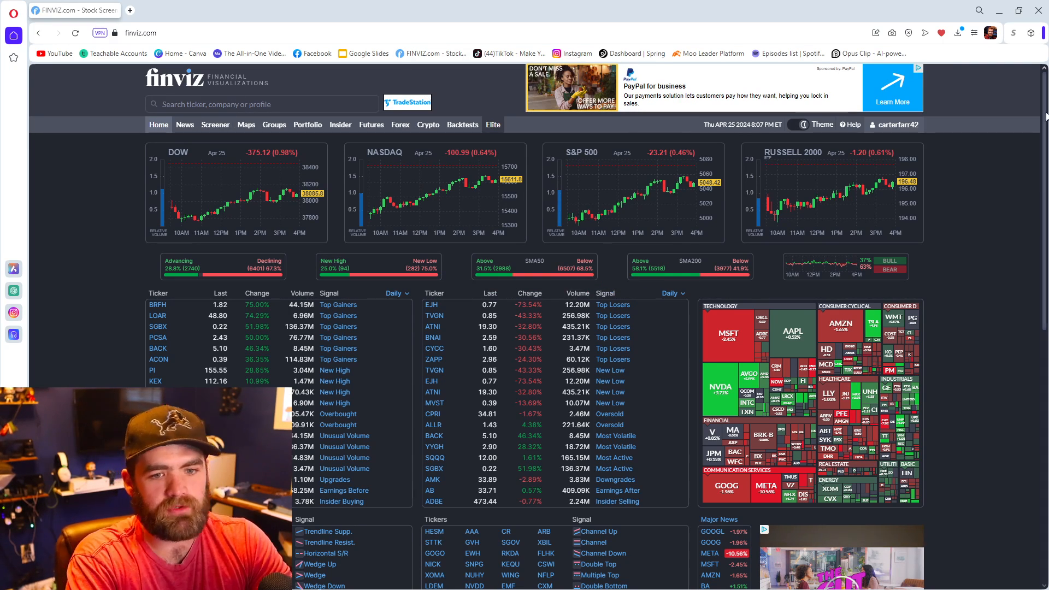
mouse_move(535, 185)
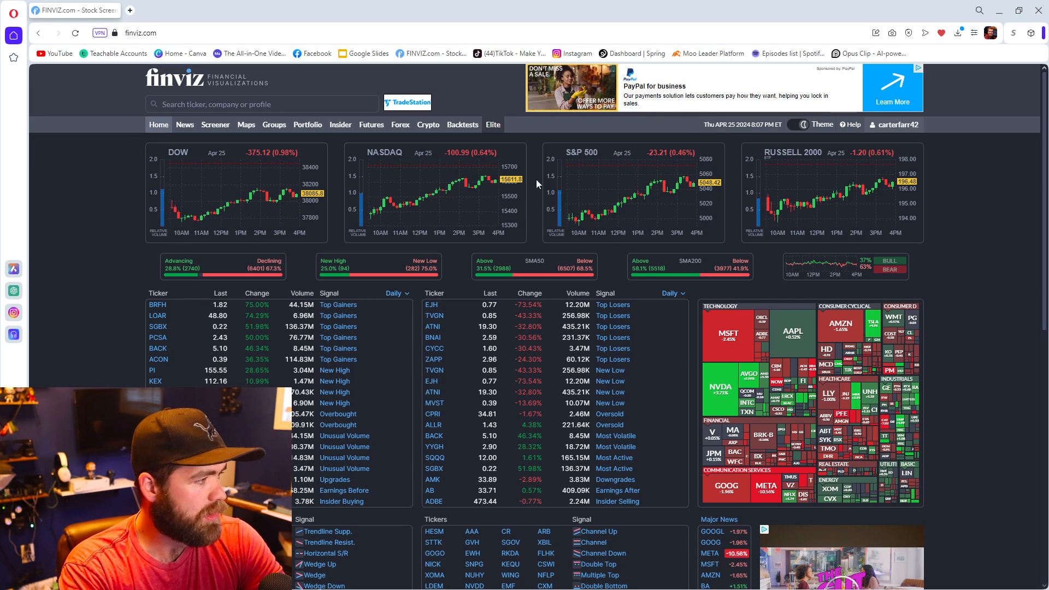
mouse_move(569, 170)
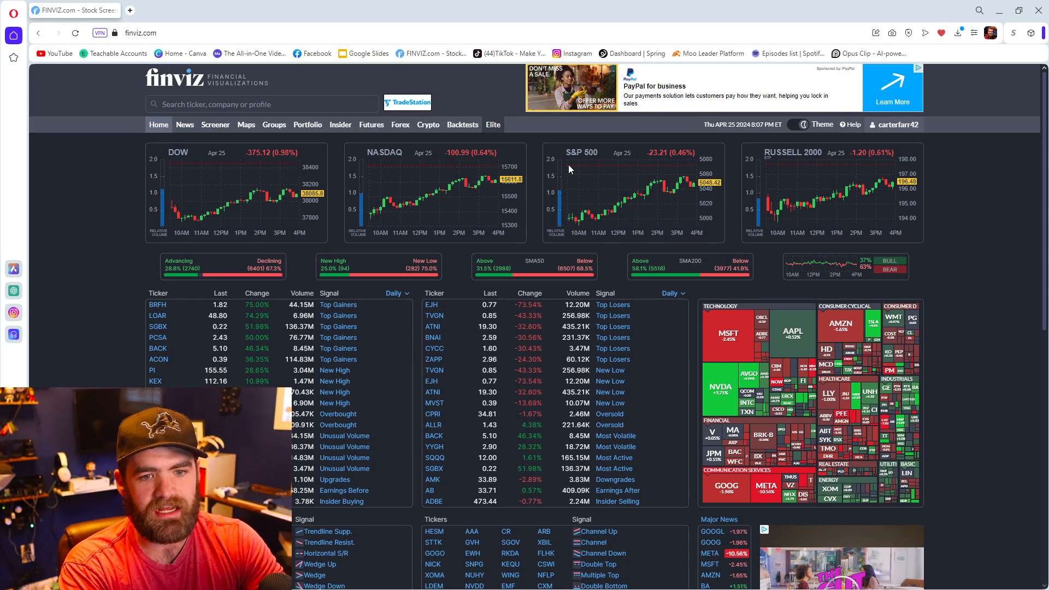
mouse_move(364, 158)
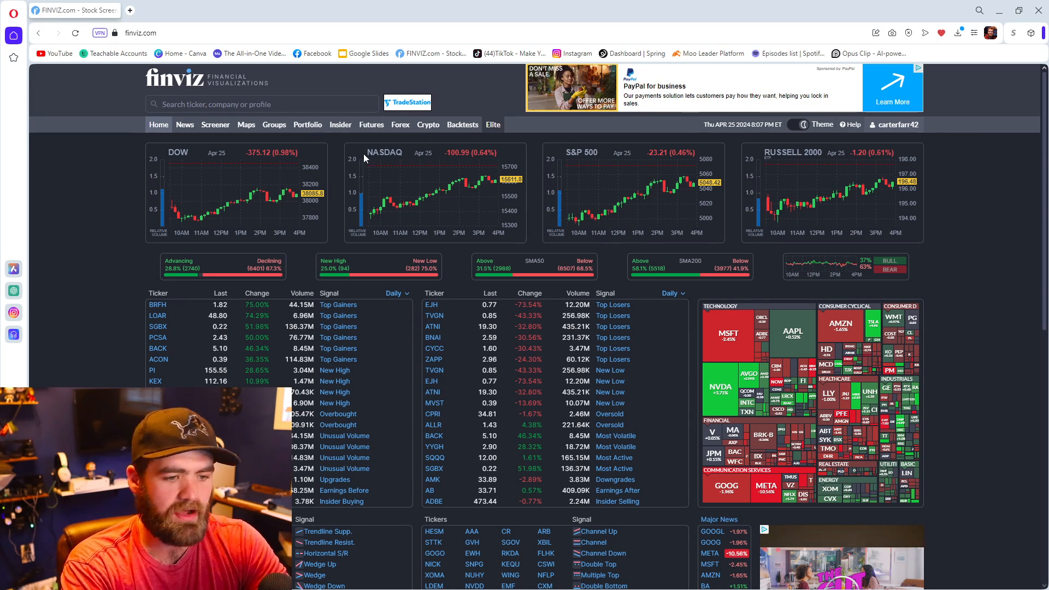
scroll("down", 3)
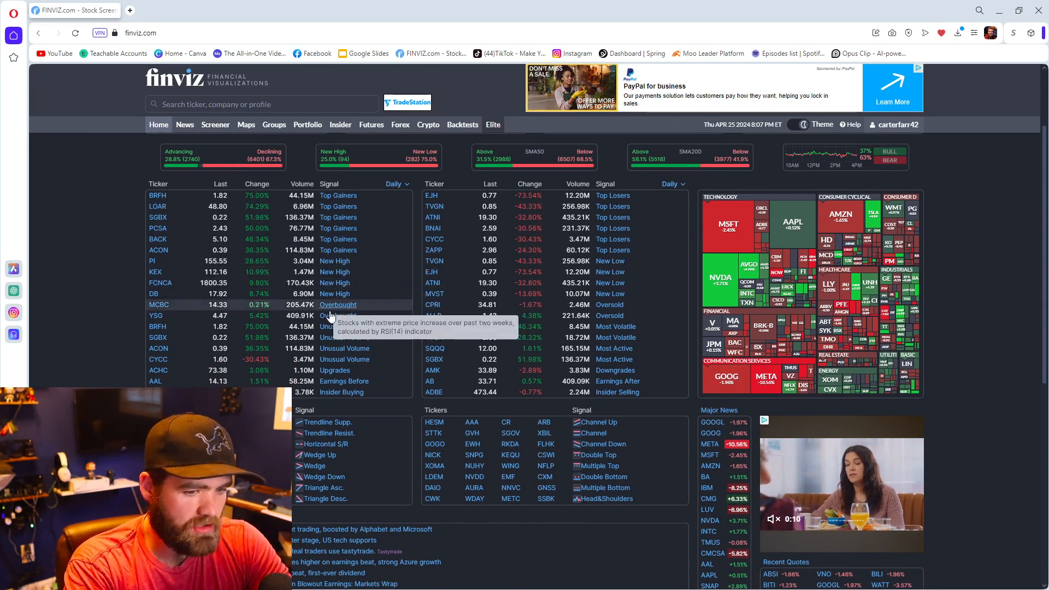
mouse_move(337, 217)
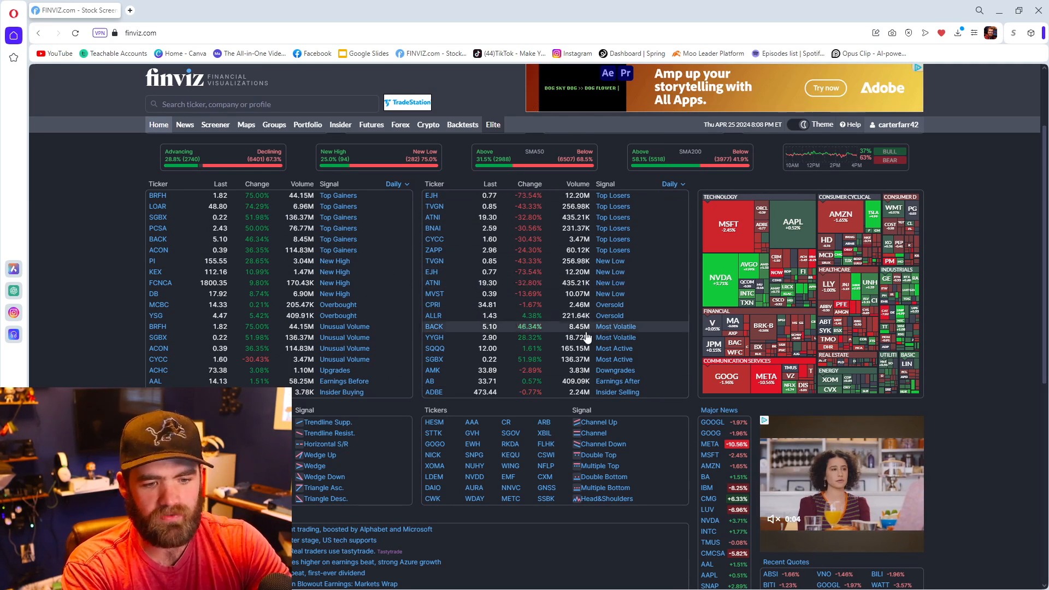
mouse_move(654, 412)
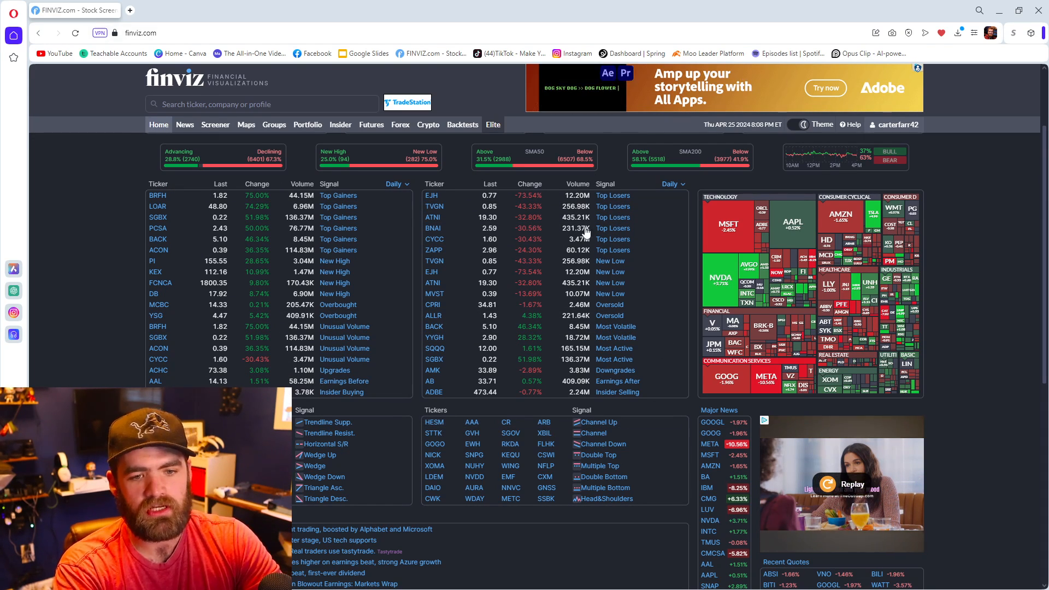
mouse_move(609, 282)
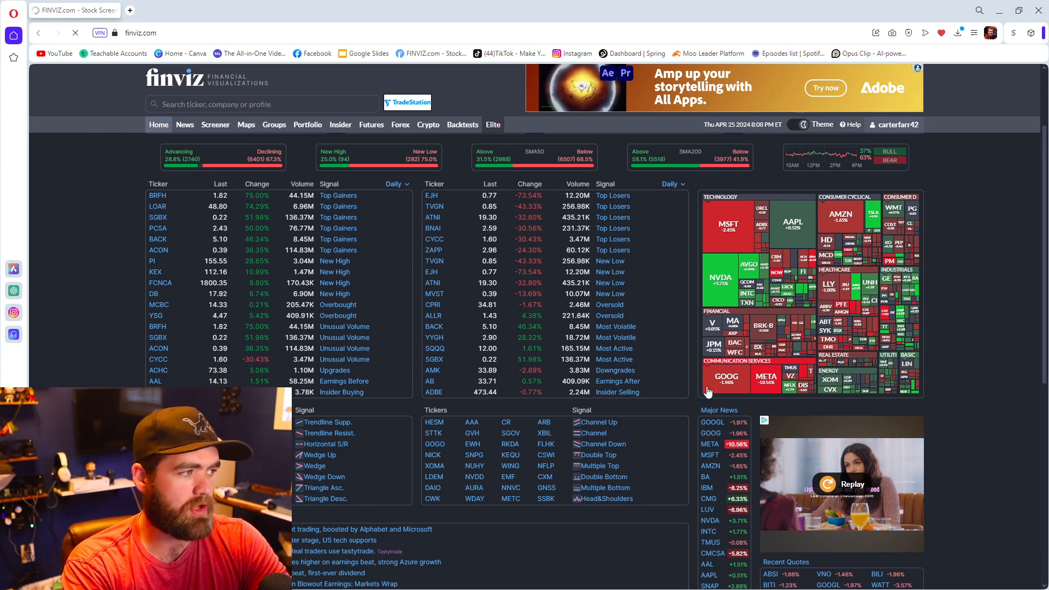
Open the full S&P 500 heat map from the home-page thumbnail.
left_click(246, 125)
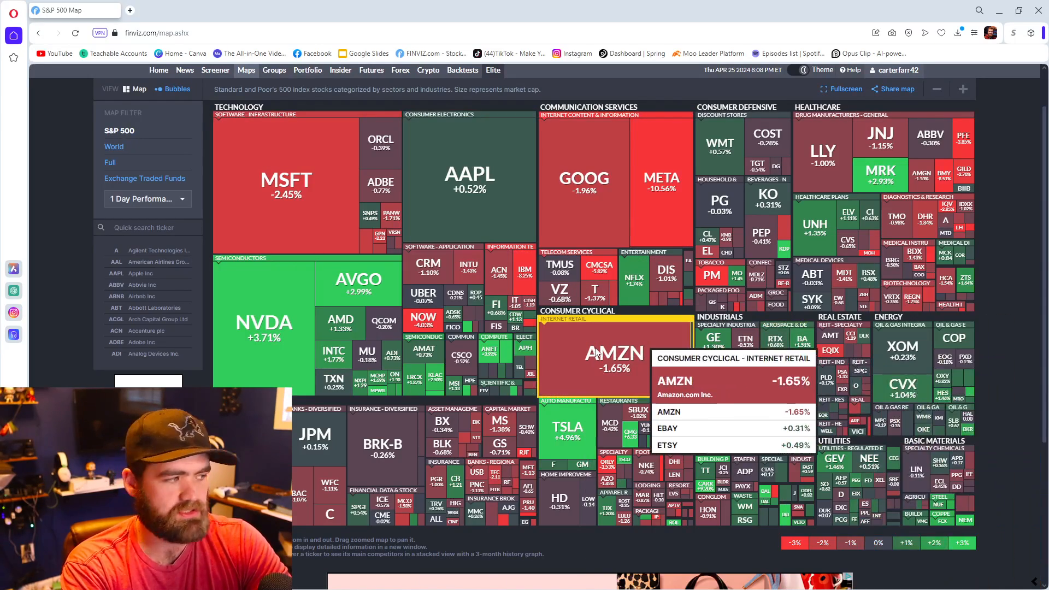
mouse_move(263, 304)
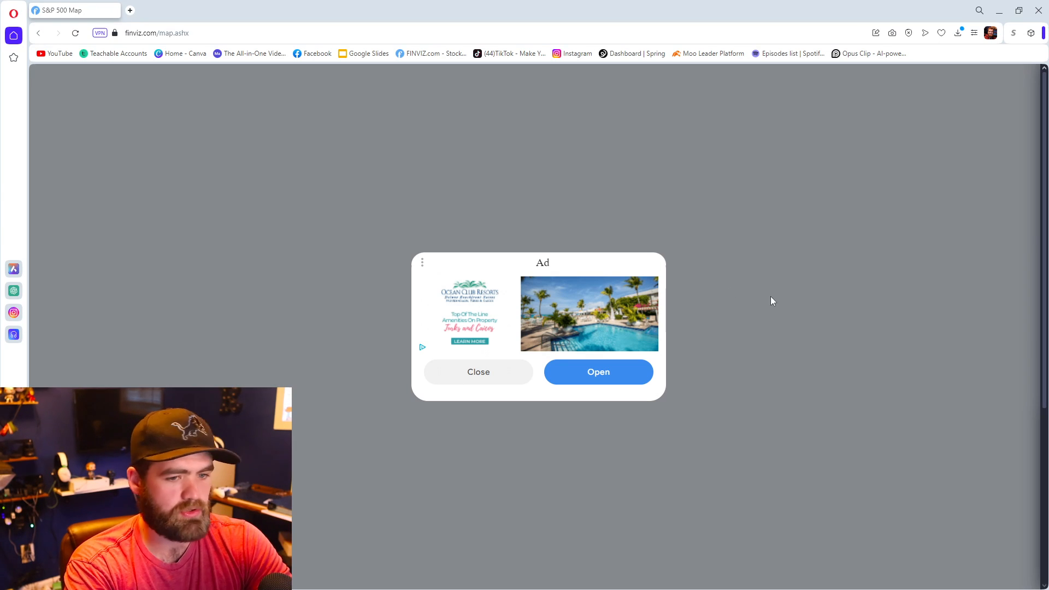
Dismiss the ad and scroll through the sector bar charts for day, week, month and longer periods.
left_click(477, 371)
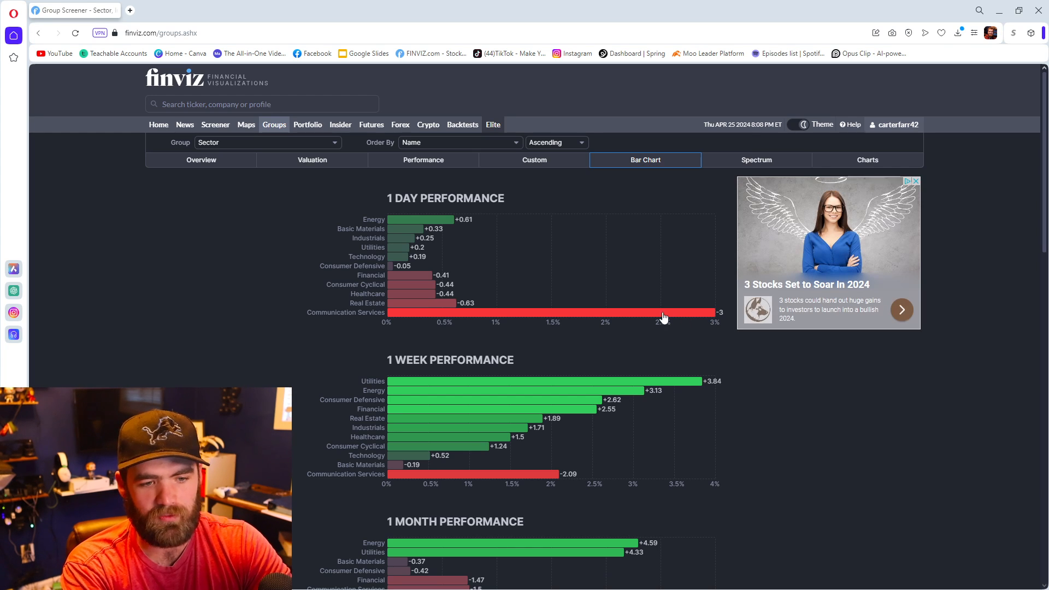
scroll("down", 3)
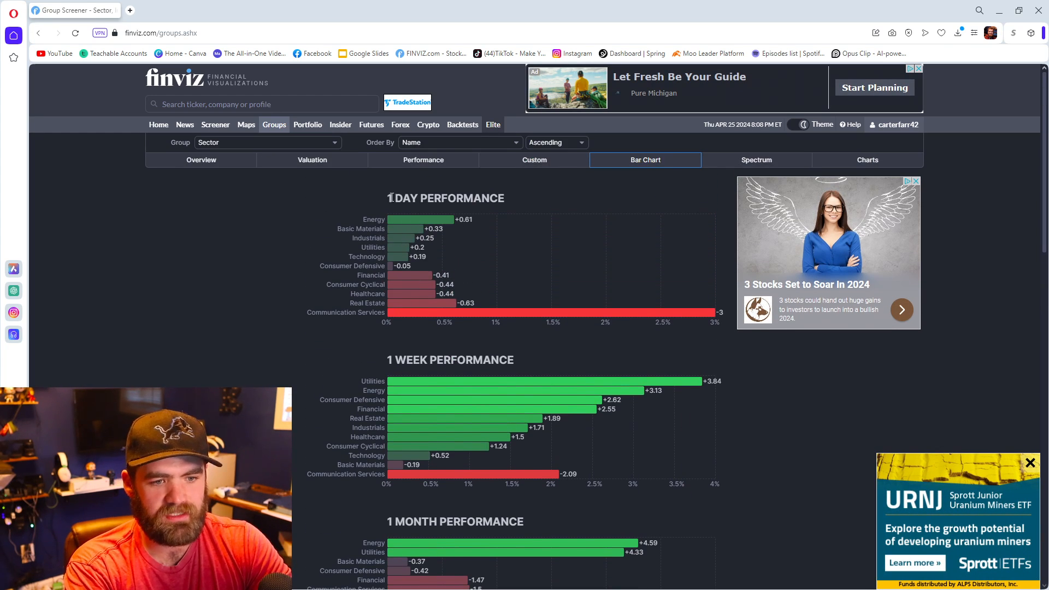
scroll("down", 3)
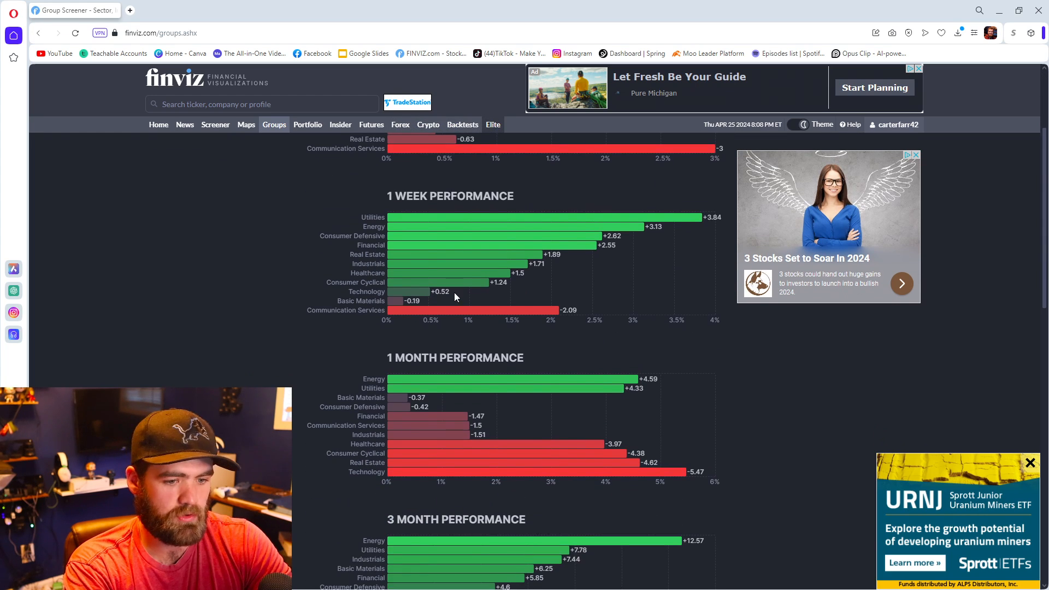
scroll("down", 3)
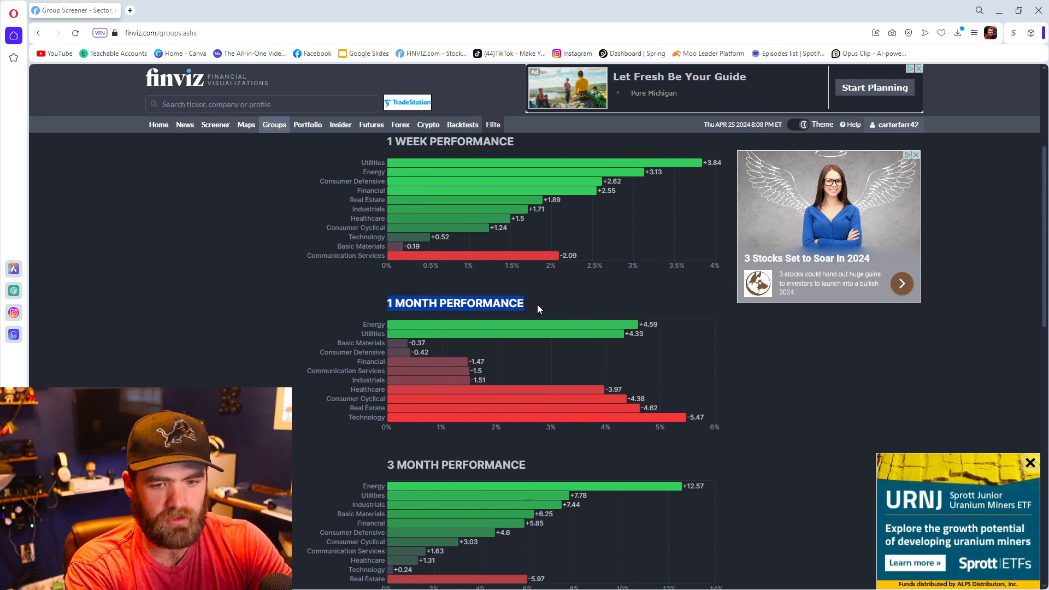
scroll("down", 3)
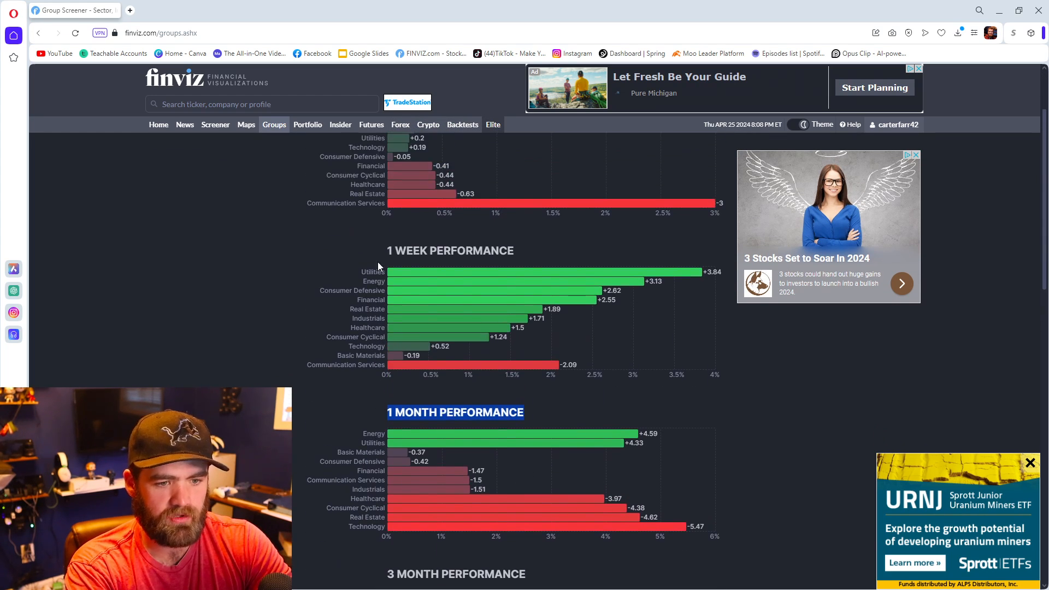
mouse_move(418, 328)
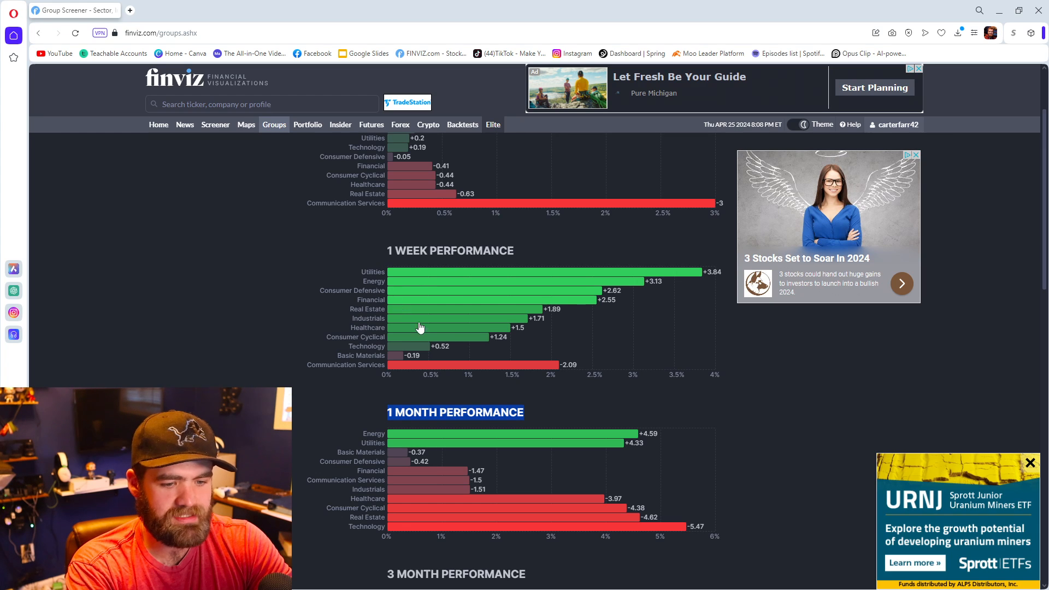
scroll("down", 3)
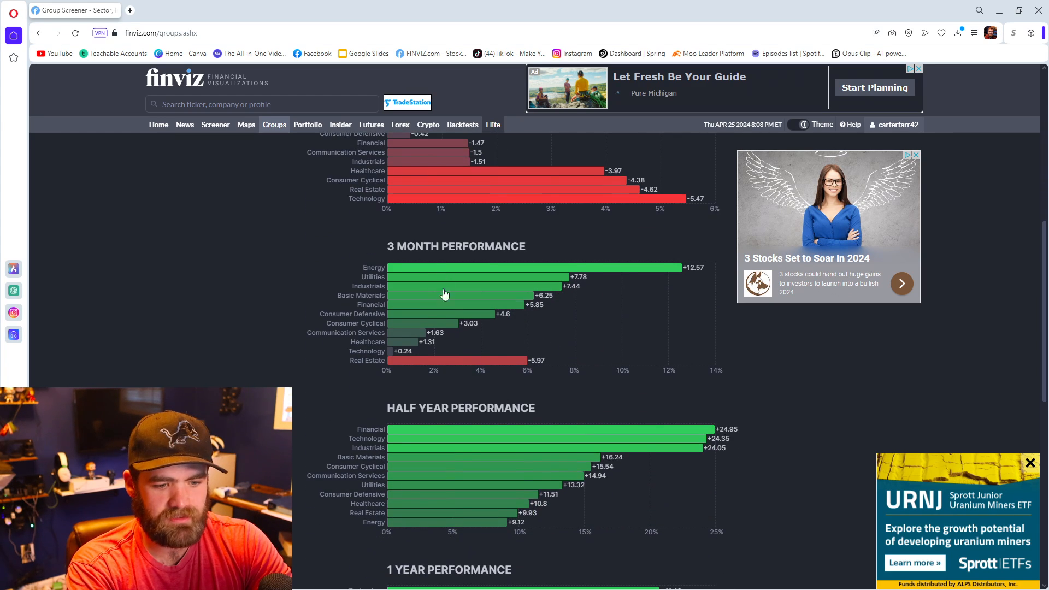
scroll("down", 3)
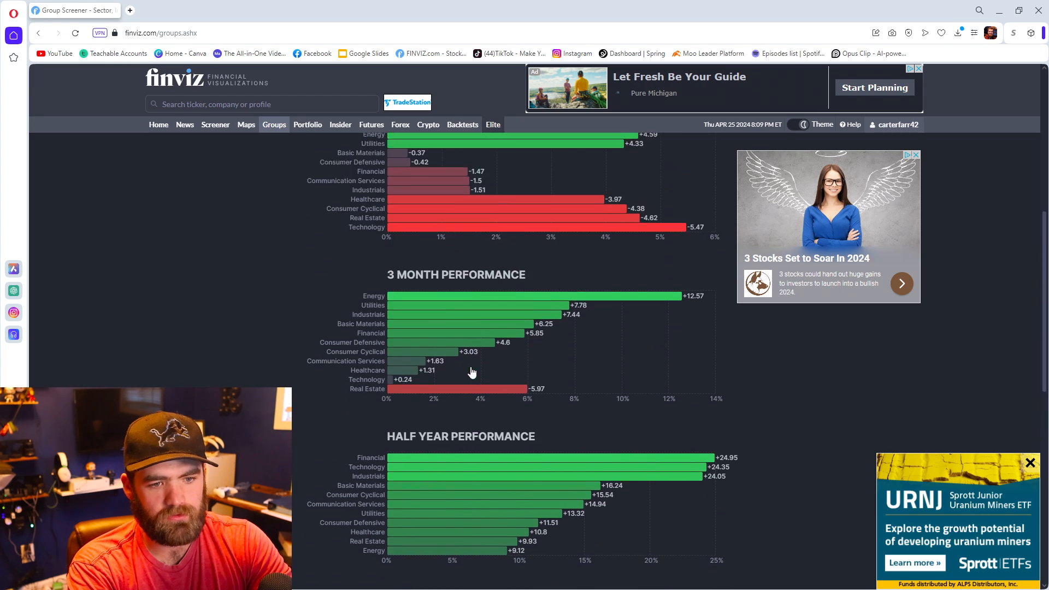
scroll("up", 3)
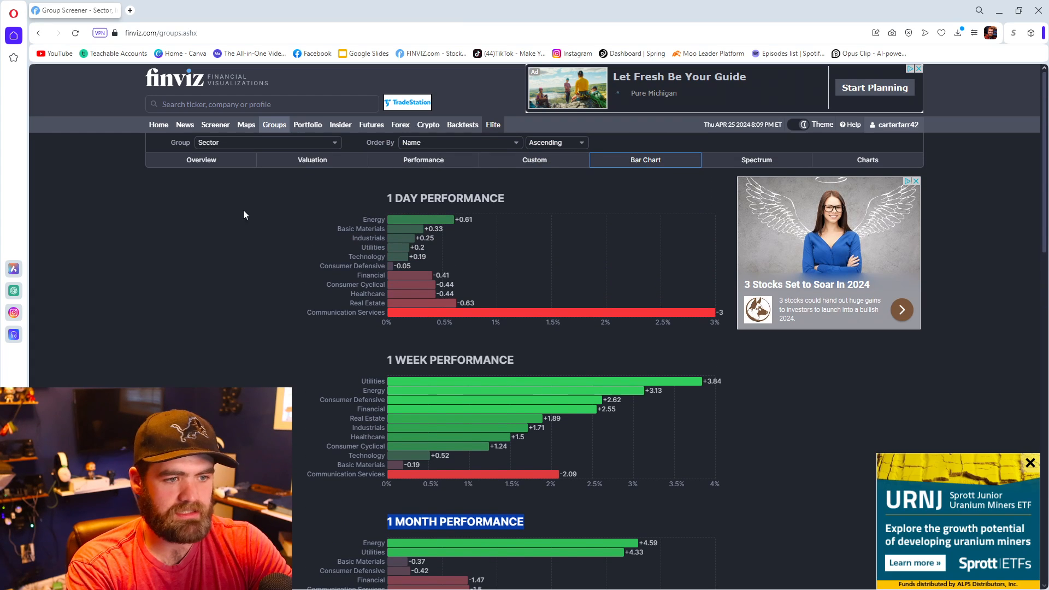
Go back to the Finviz home page with its signal tables.
left_click(159, 124)
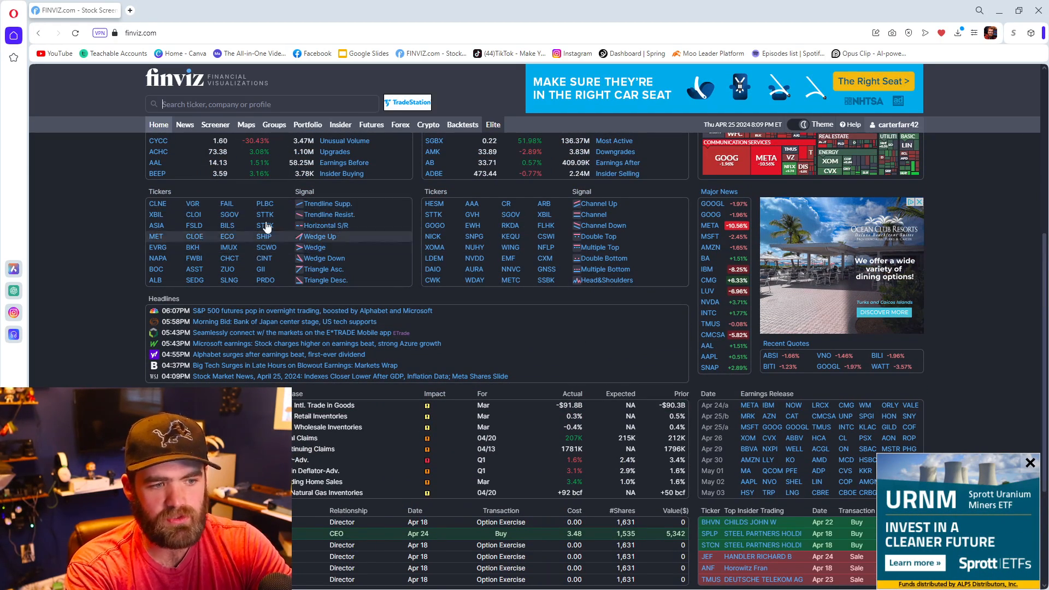
mouse_move(334, 215)
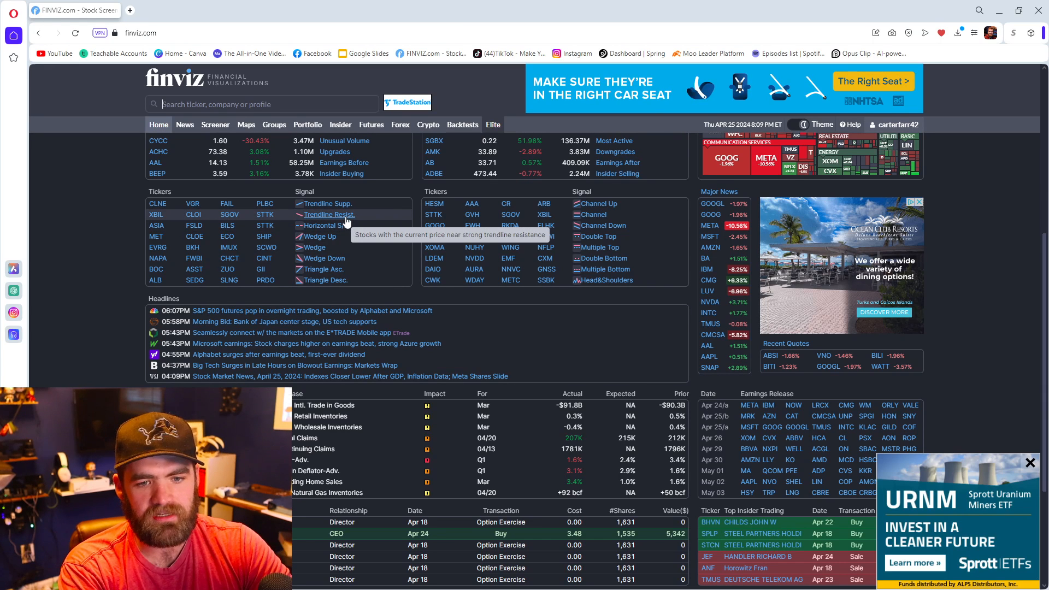
mouse_move(343, 198)
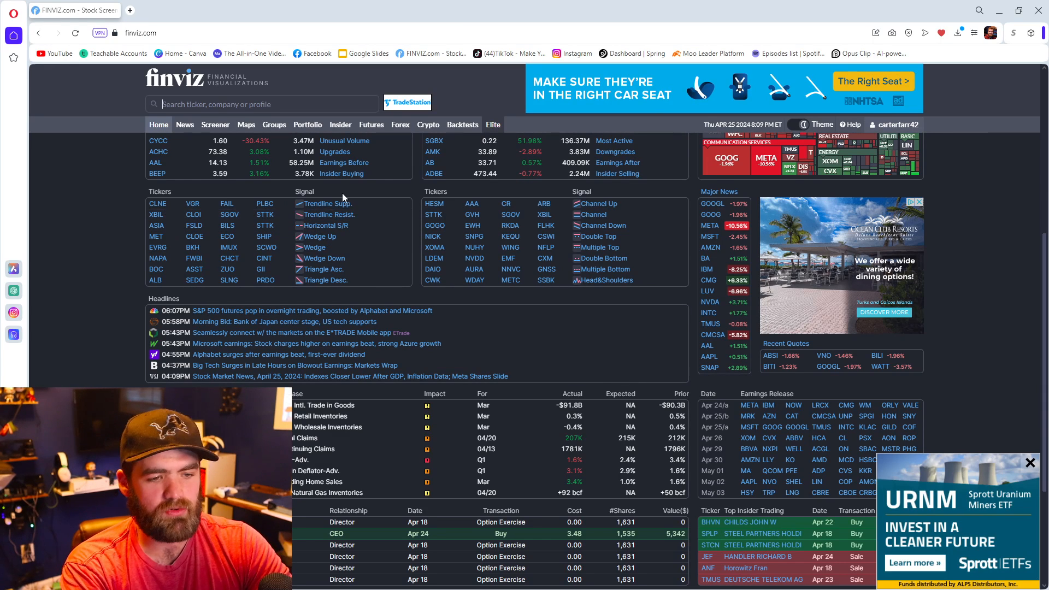
mouse_move(264, 203)
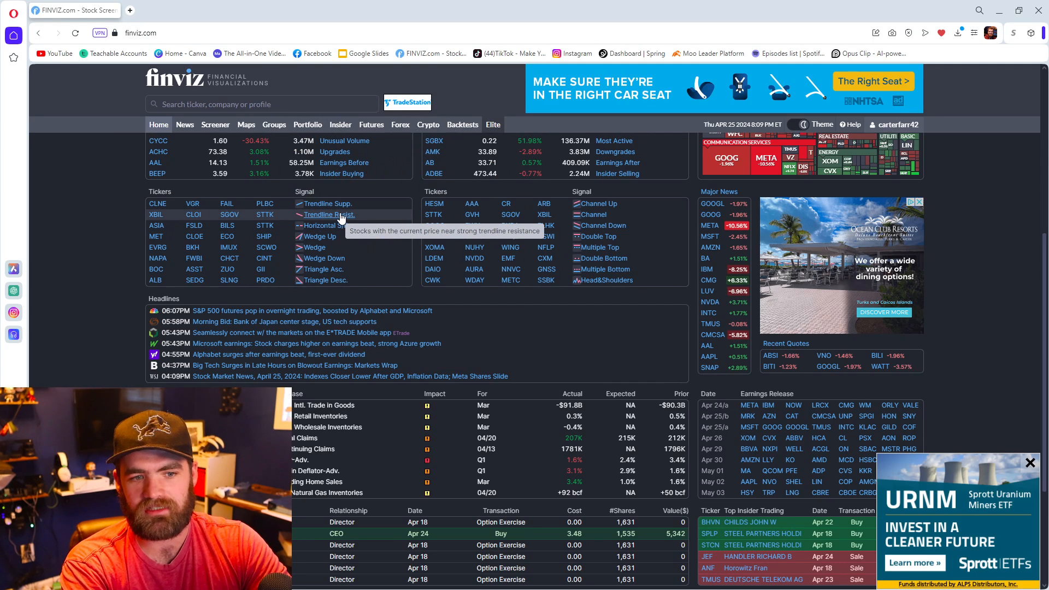
mouse_move(327, 203)
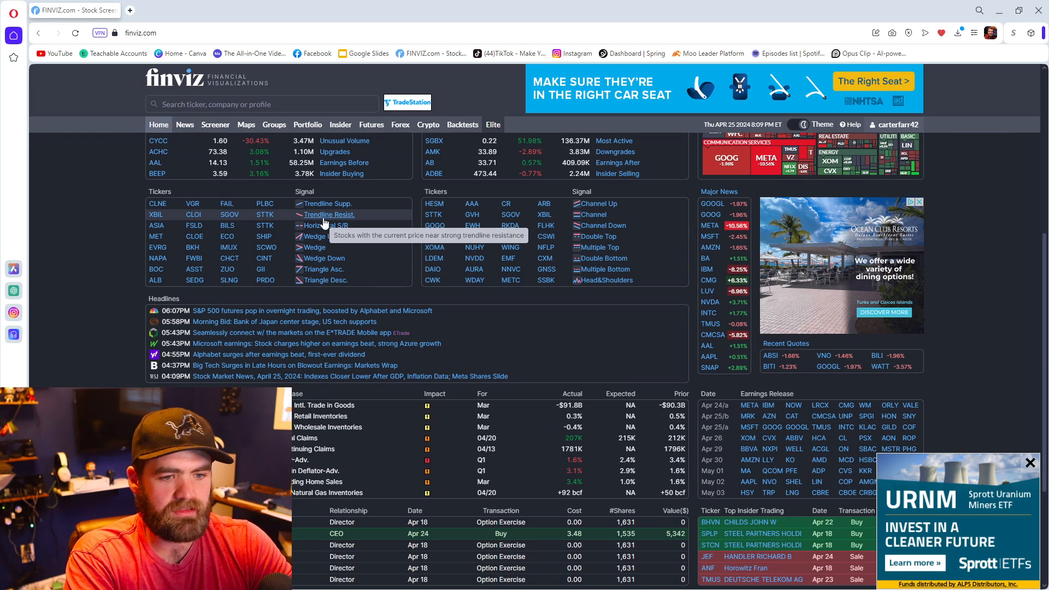
mouse_move(327, 205)
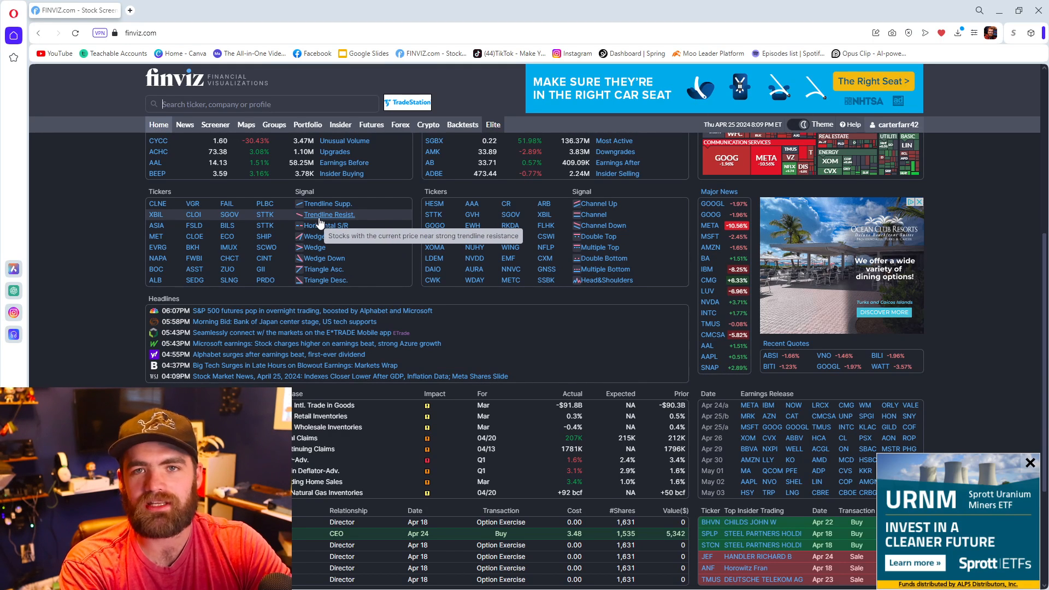
mouse_move(561, 258)
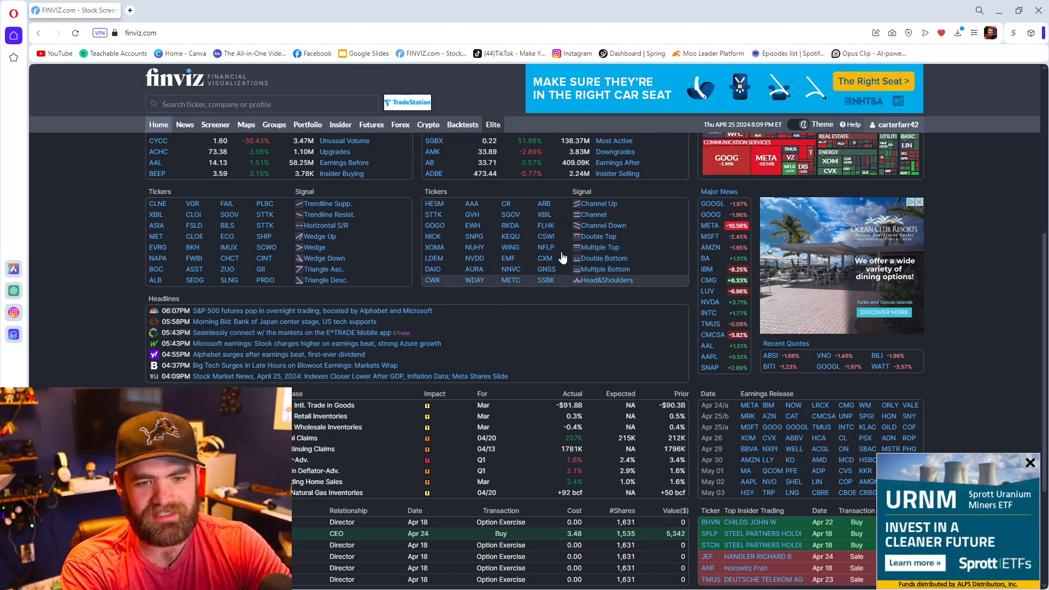
mouse_move(601, 228)
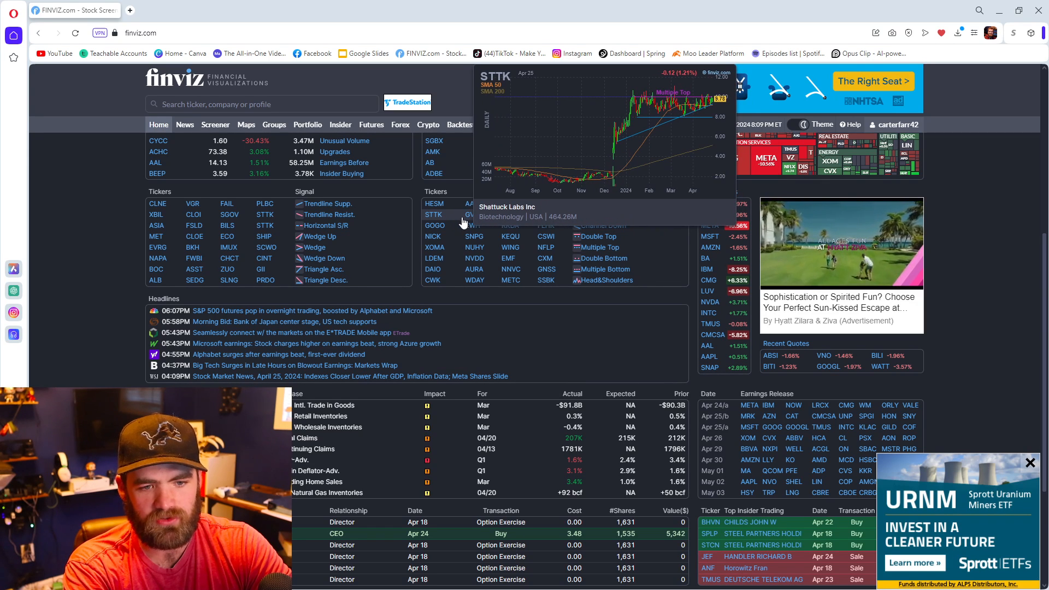
mouse_move(434, 225)
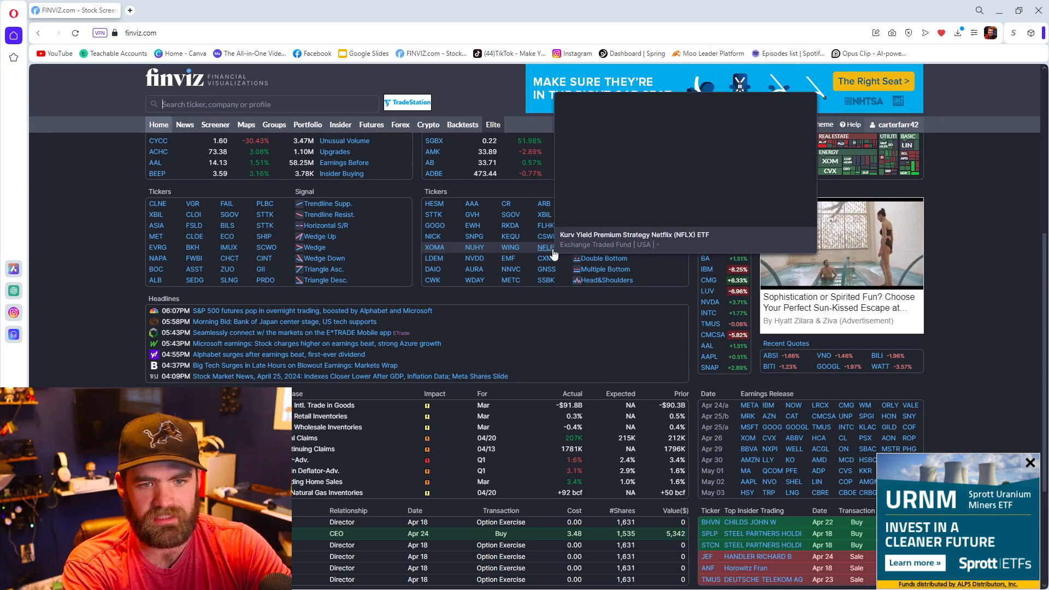
scroll("down", 3)
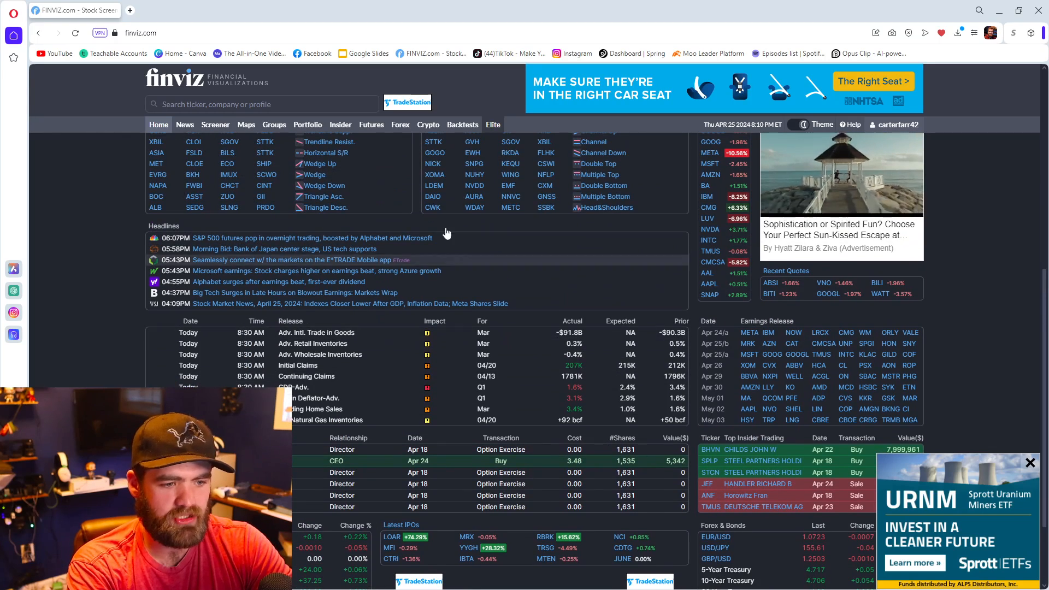
scroll("down", 3)
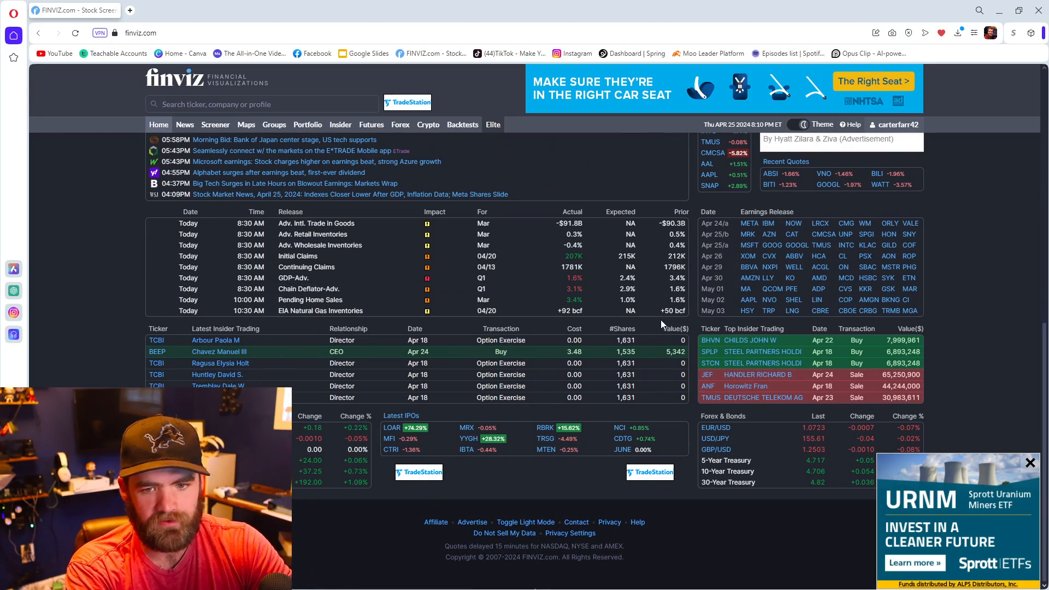
mouse_move(750, 223)
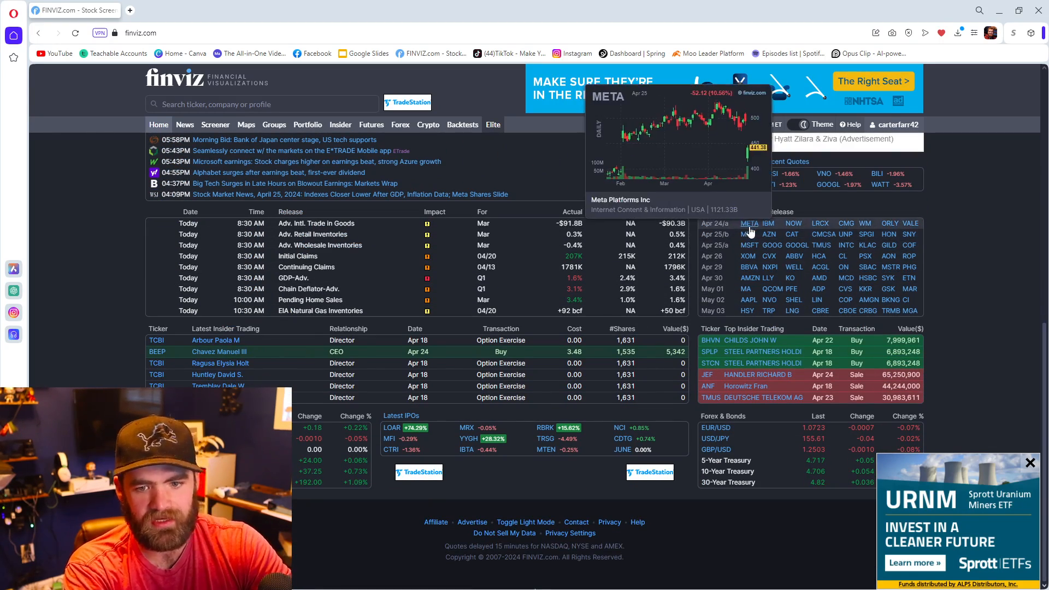
mouse_move(886, 277)
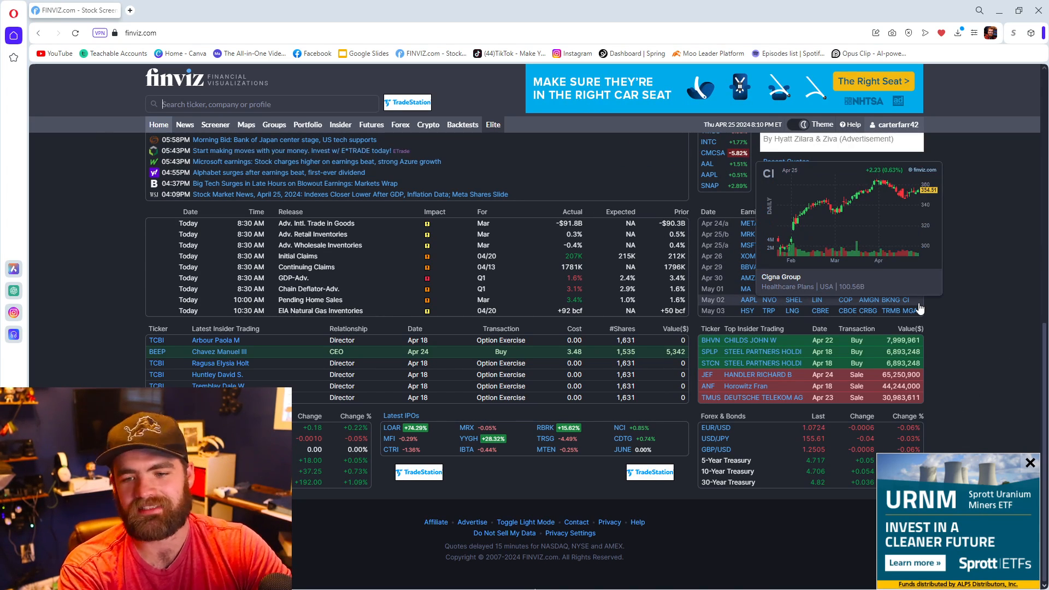
mouse_move(957, 420)
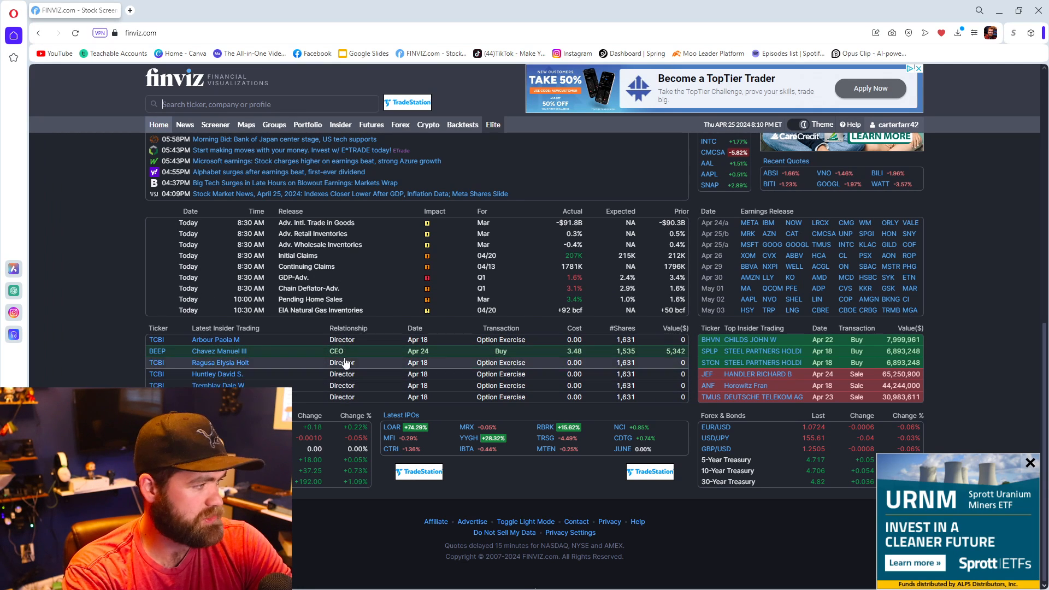
mouse_move(515, 363)
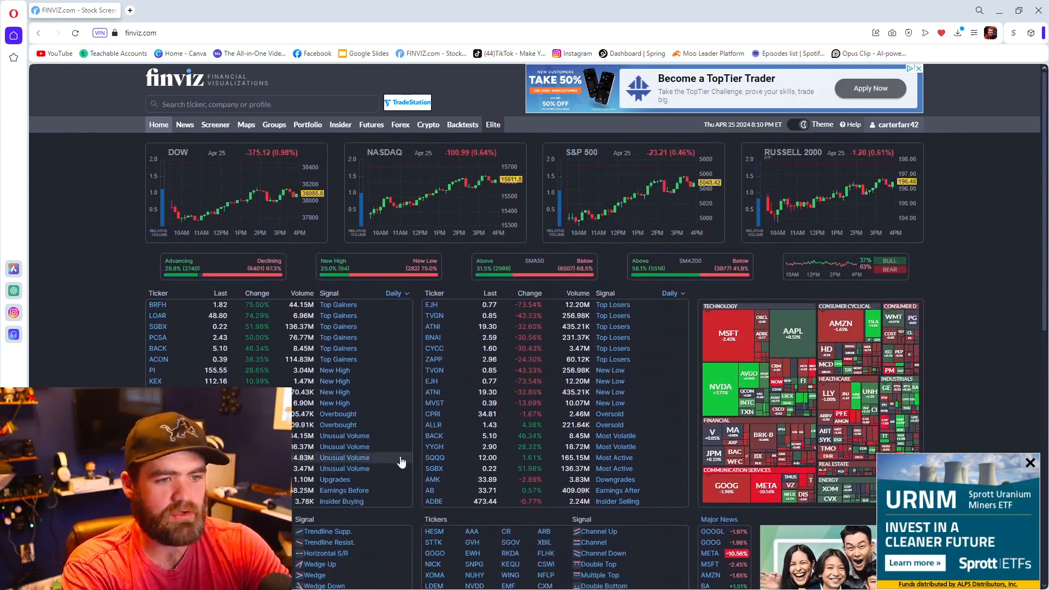
Open the screener on the All filters view and close the pop-up ad.
left_click(215, 125)
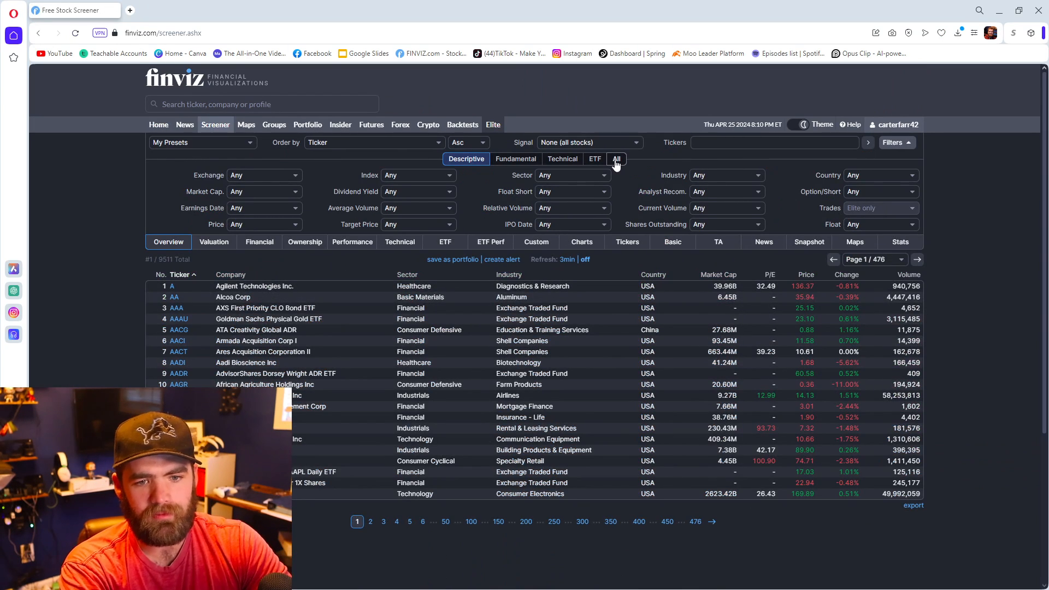
left_click(616, 158)
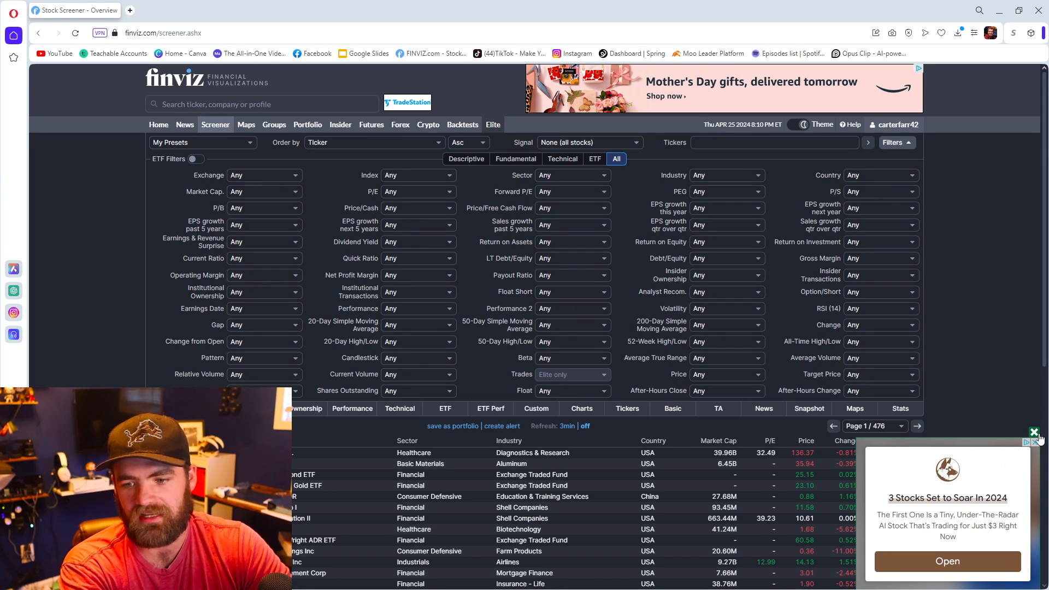
left_click(1033, 432)
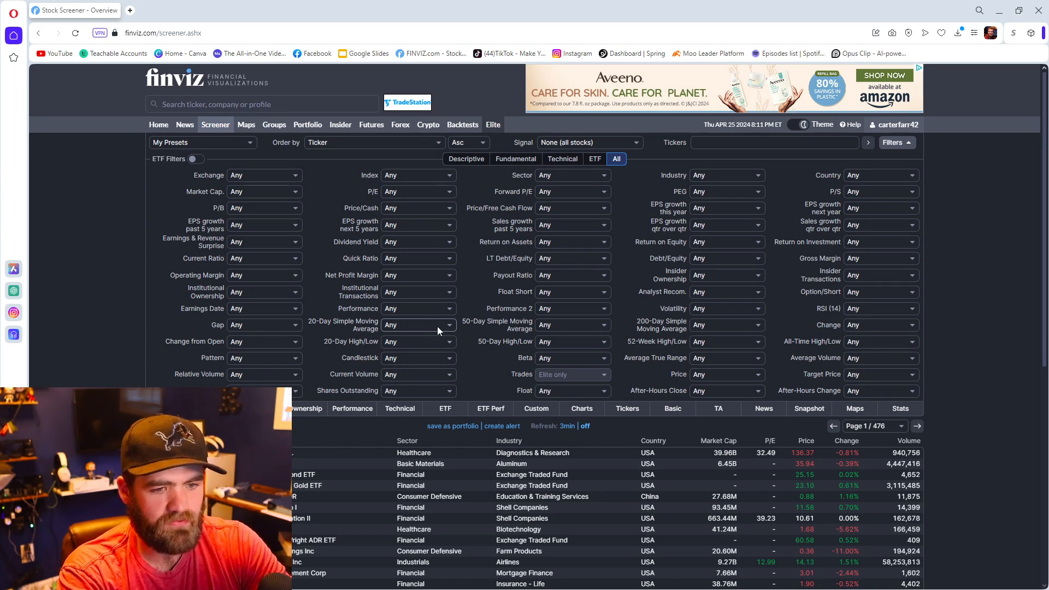
Set the Pattern filter to Channel Up (Strong) and return to the All filters view.
left_click(561, 158)
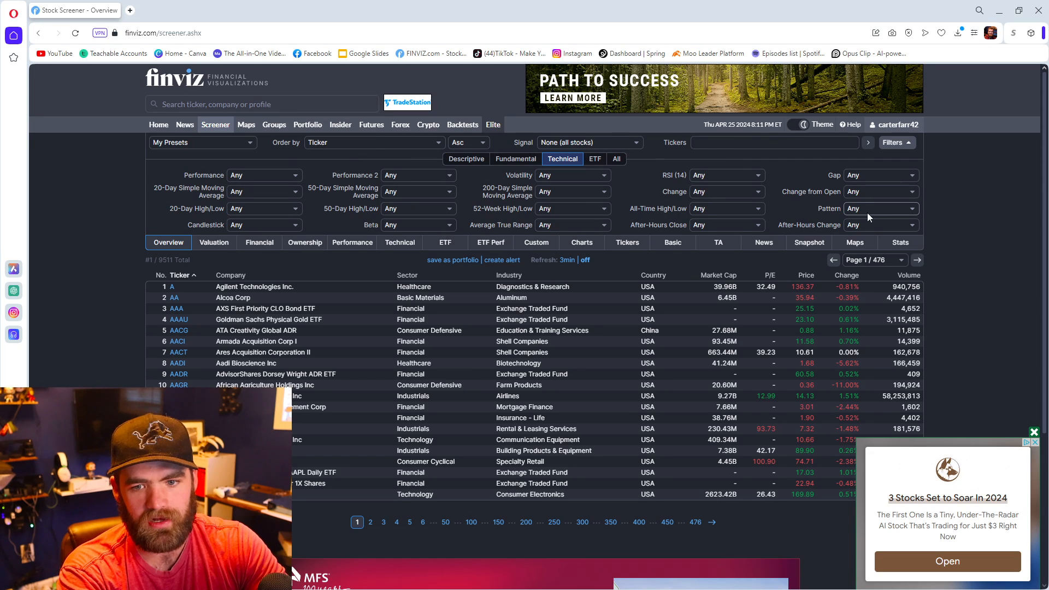
left_click(880, 207)
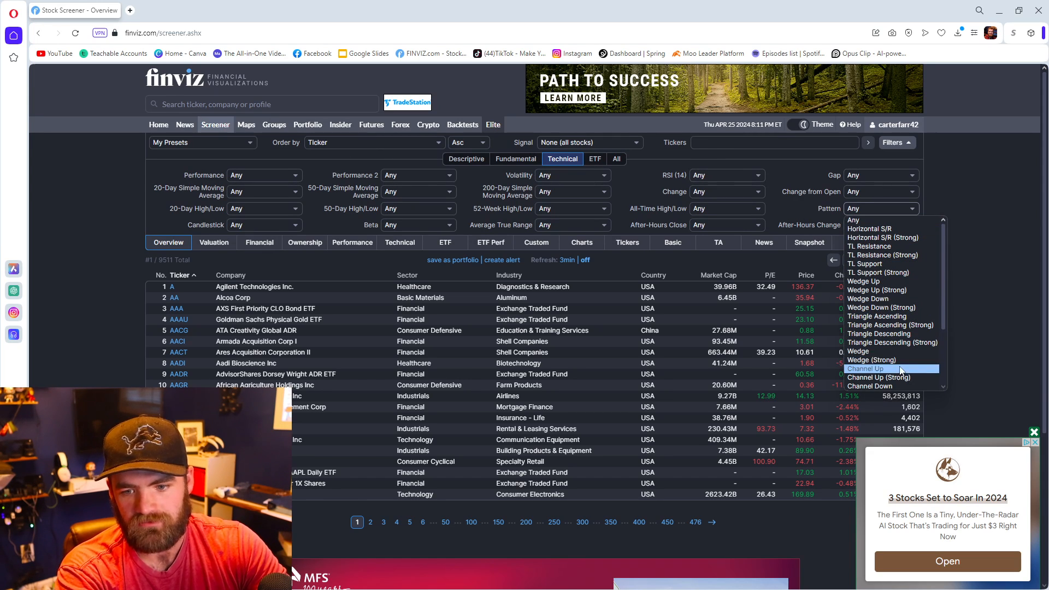
mouse_move(879, 376)
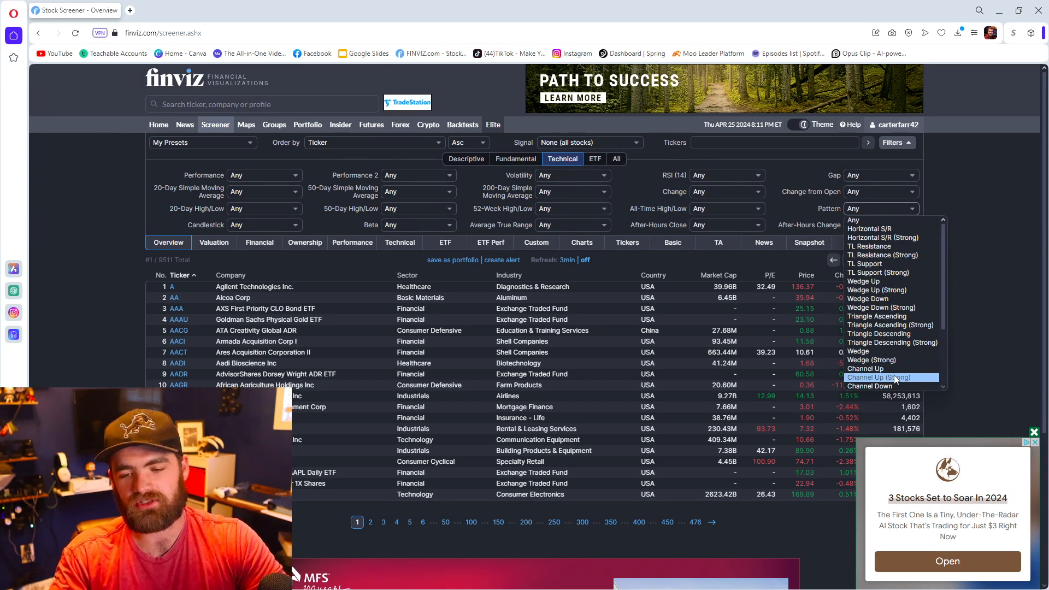
mouse_move(865, 368)
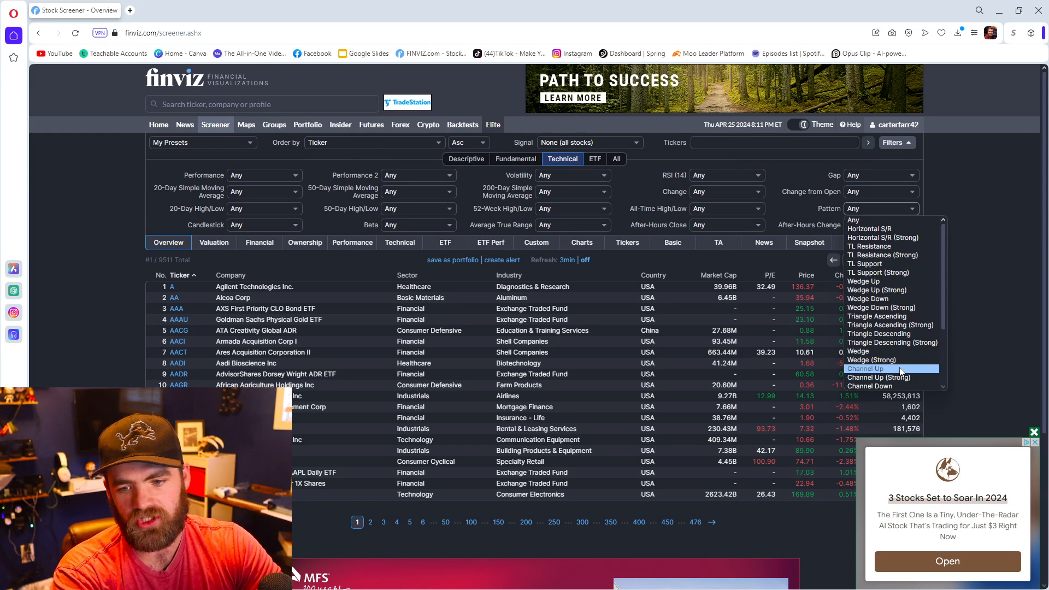
left_click(865, 368)
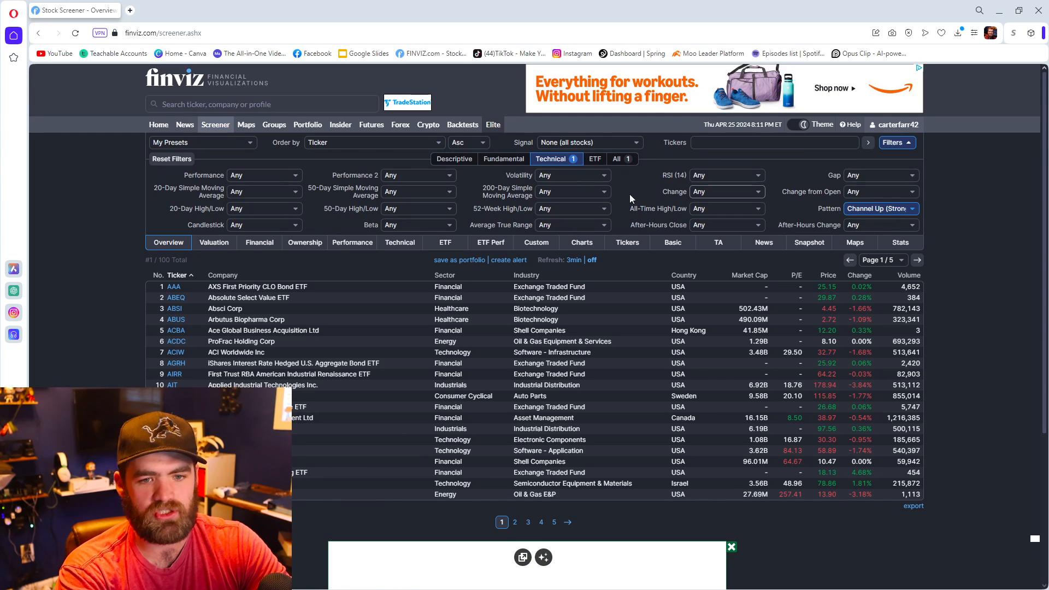
left_click(616, 159)
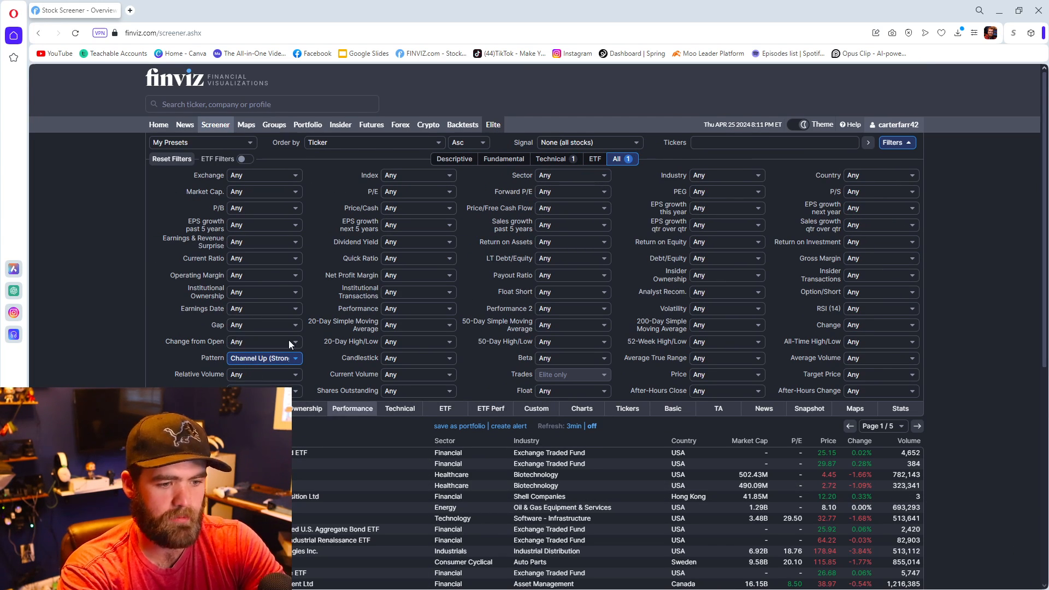
Require average volume over 500K alongside relative volume under 0.5.
scroll("down", 3)
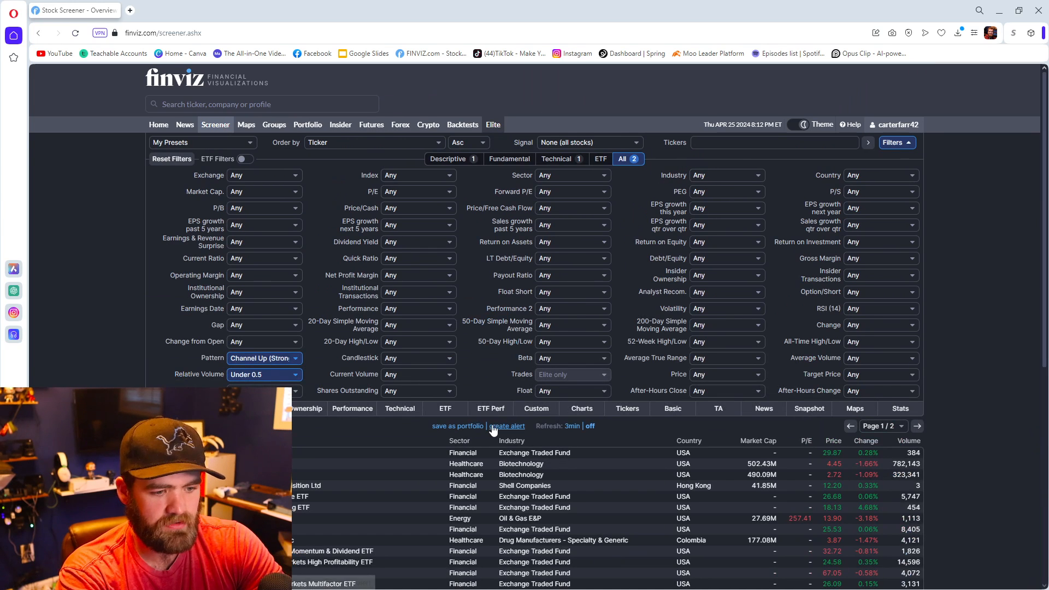
scroll("down", 3)
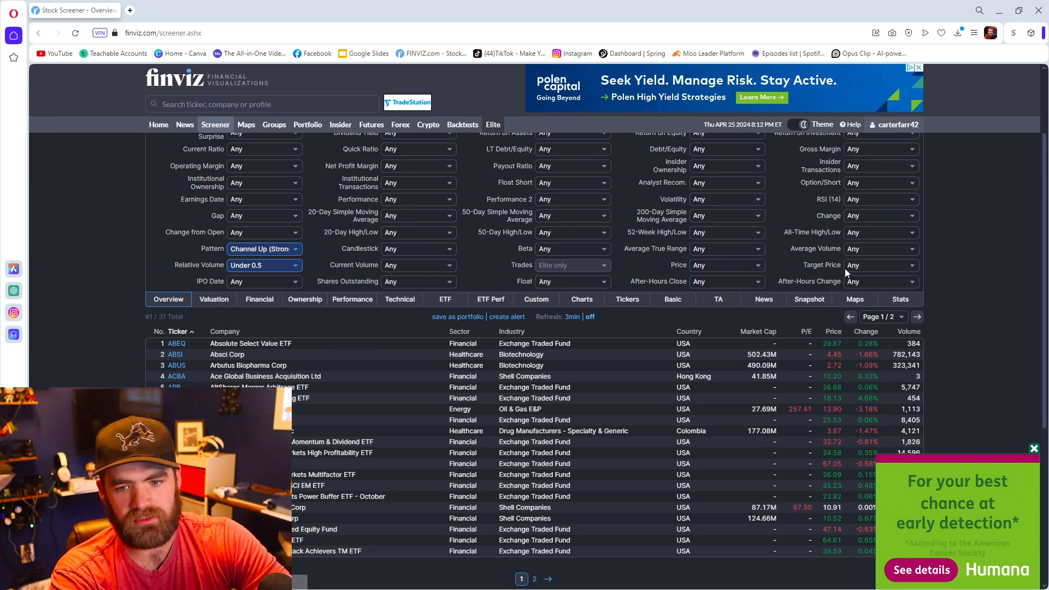
left_click(879, 249)
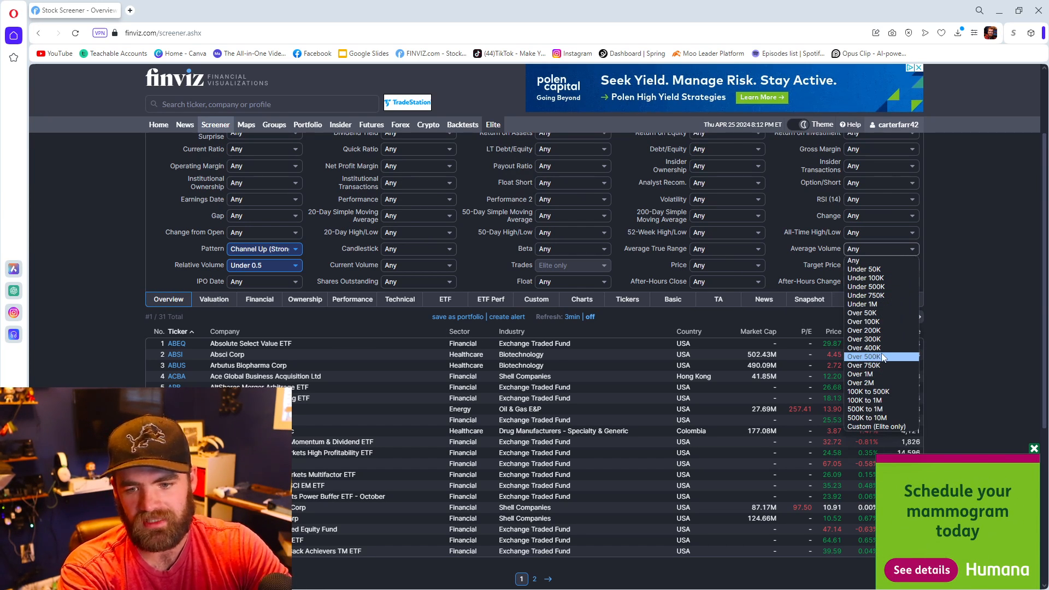
left_click(864, 357)
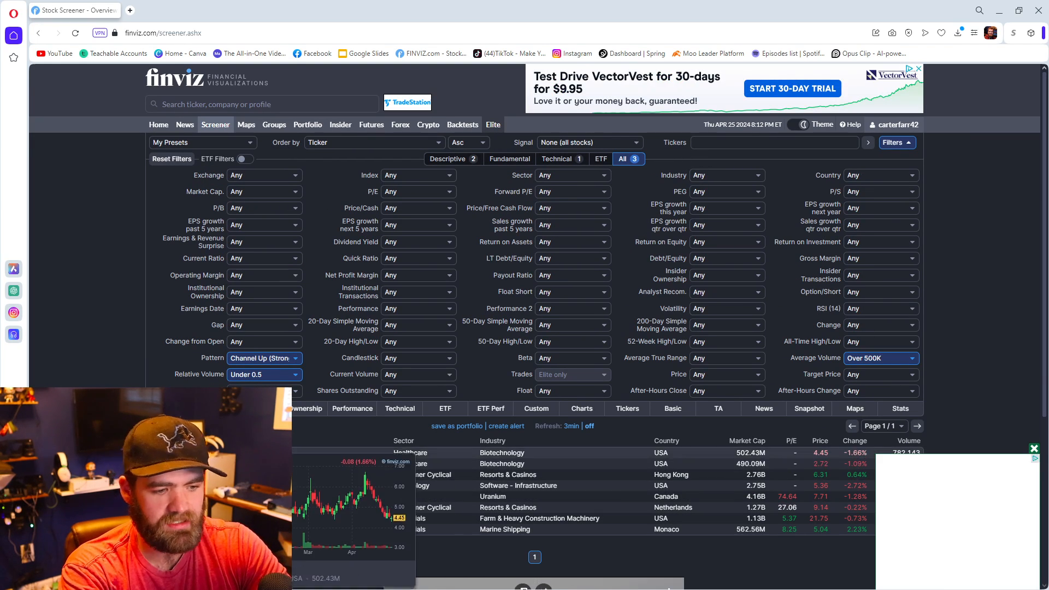
scroll("down", 3)
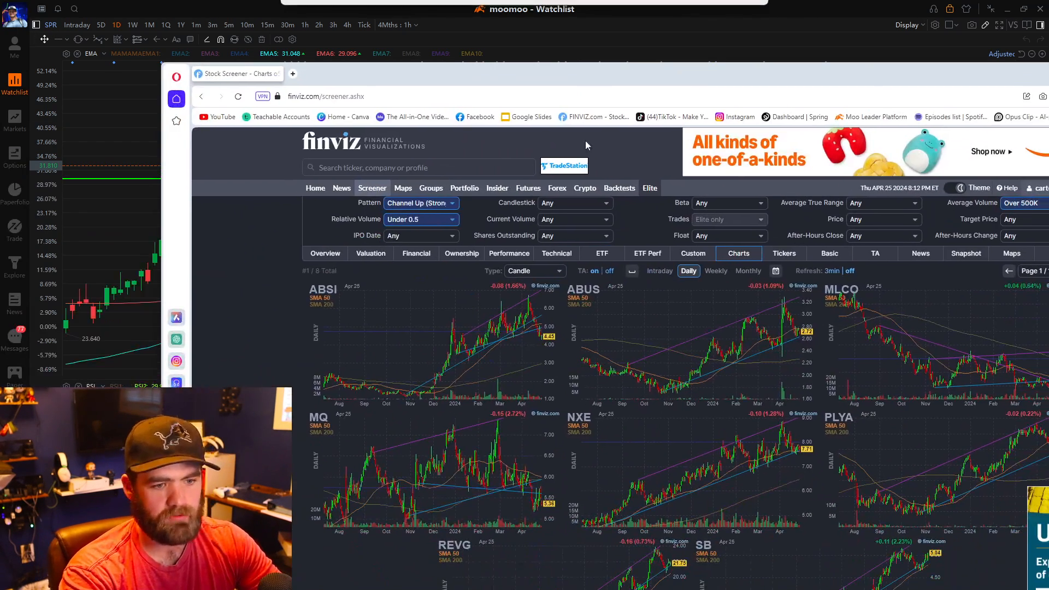
mouse_move(456, 80)
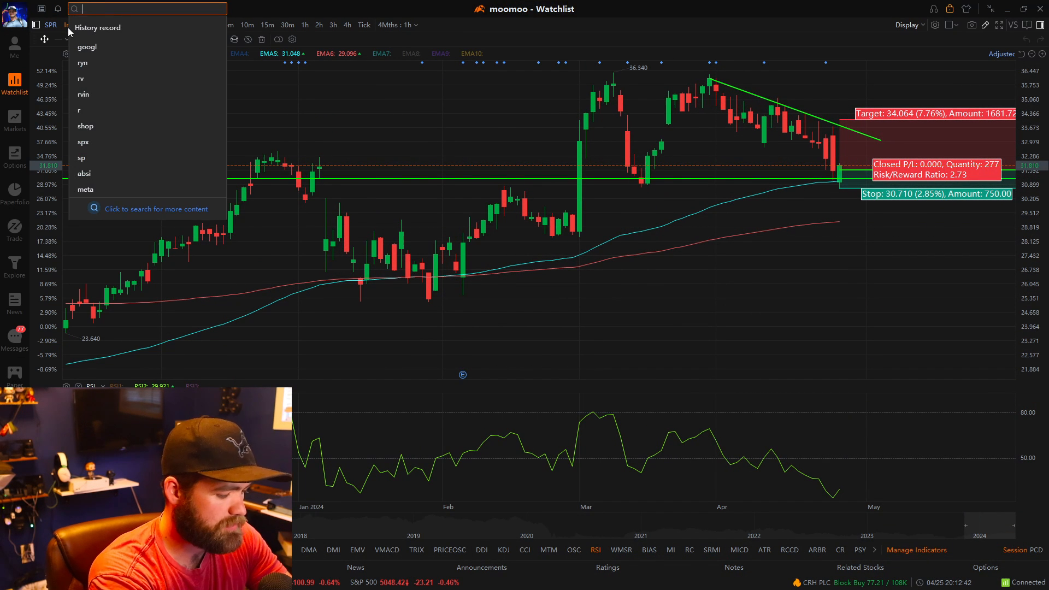
Search ABSI and load the Absci Corp daily chart.
type("ABSI")
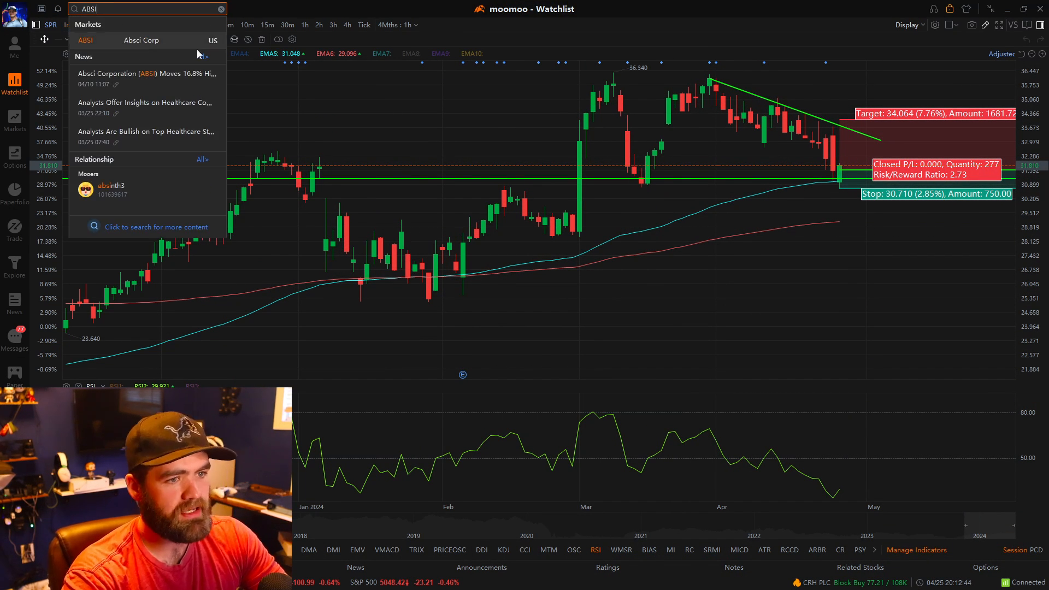
left_click(85, 41)
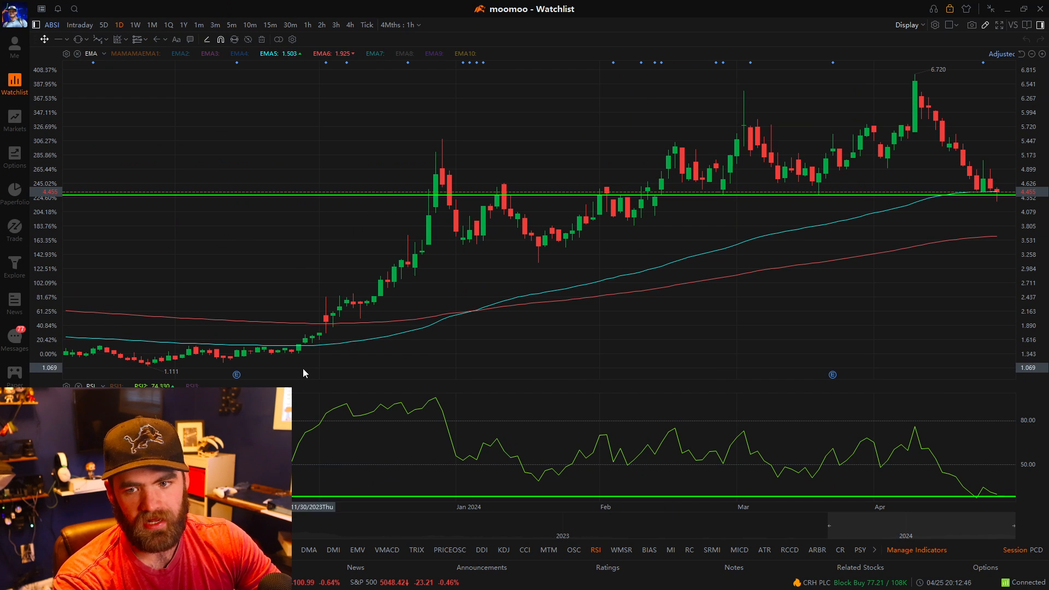
mouse_move(829, 275)
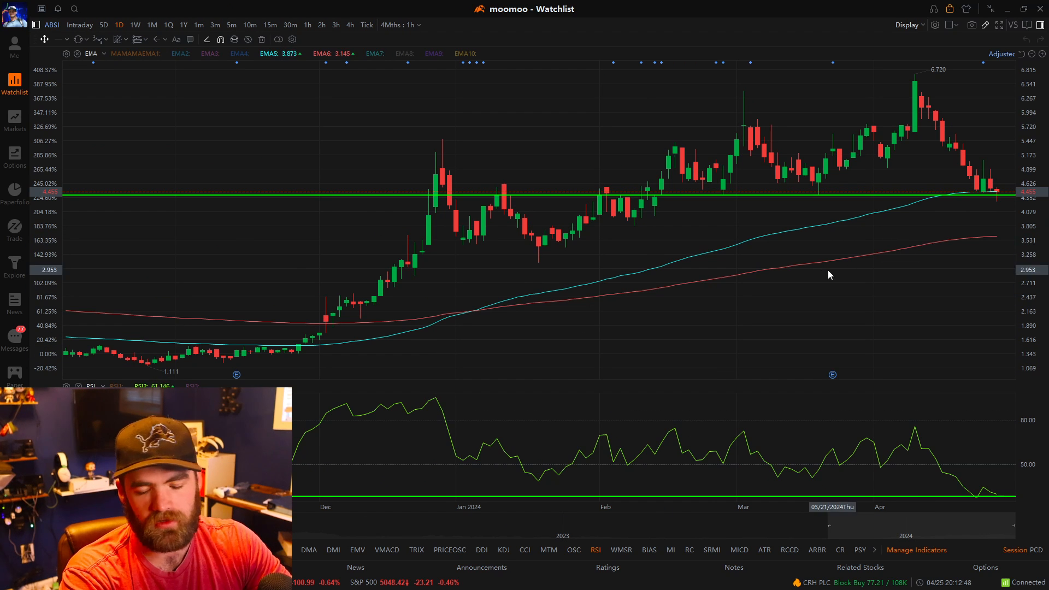
mouse_move(766, 270)
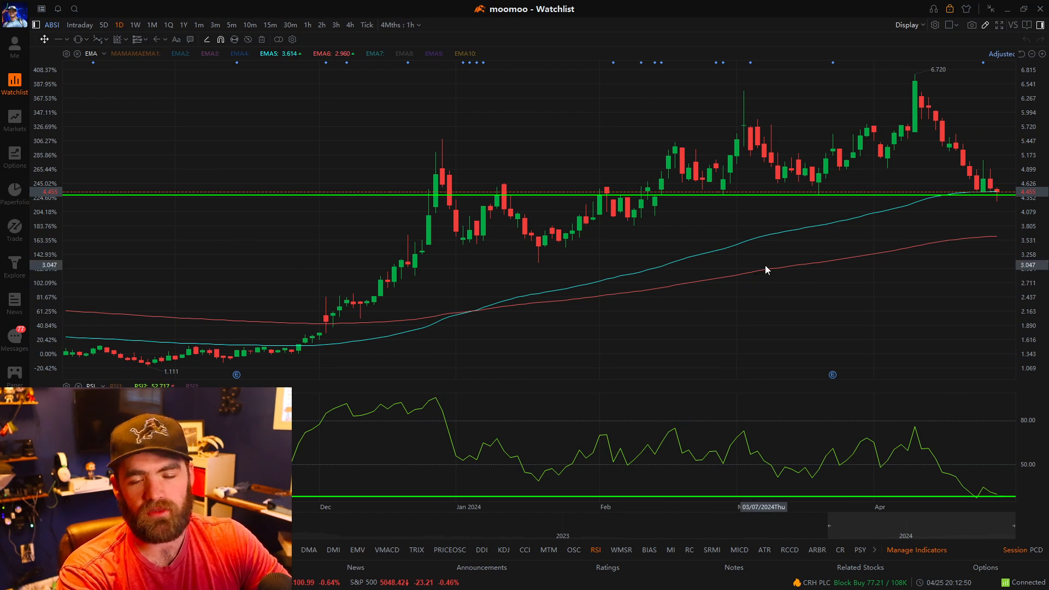
mouse_move(861, 239)
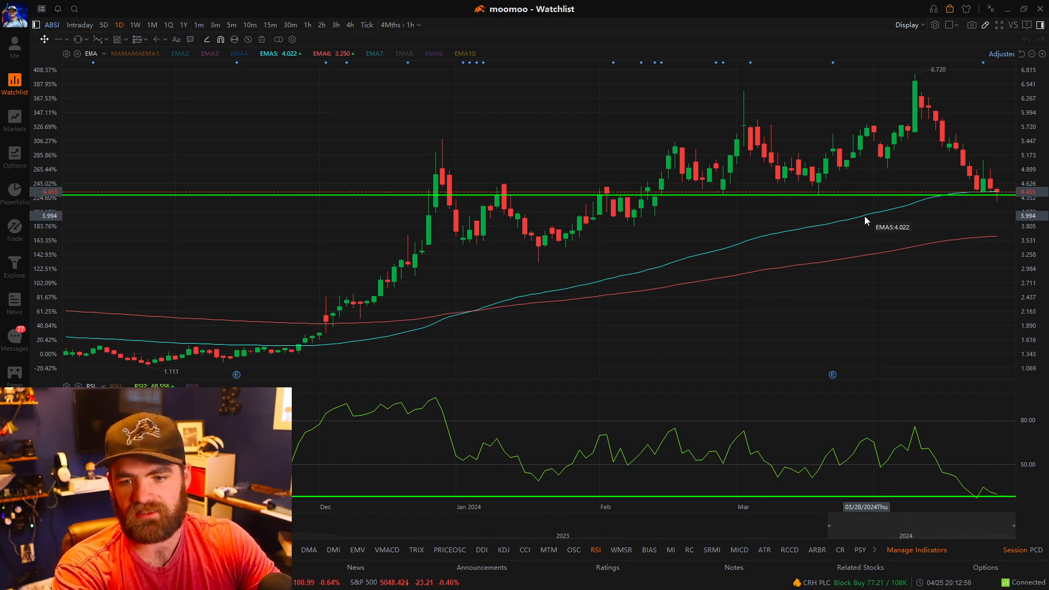
mouse_move(869, 286)
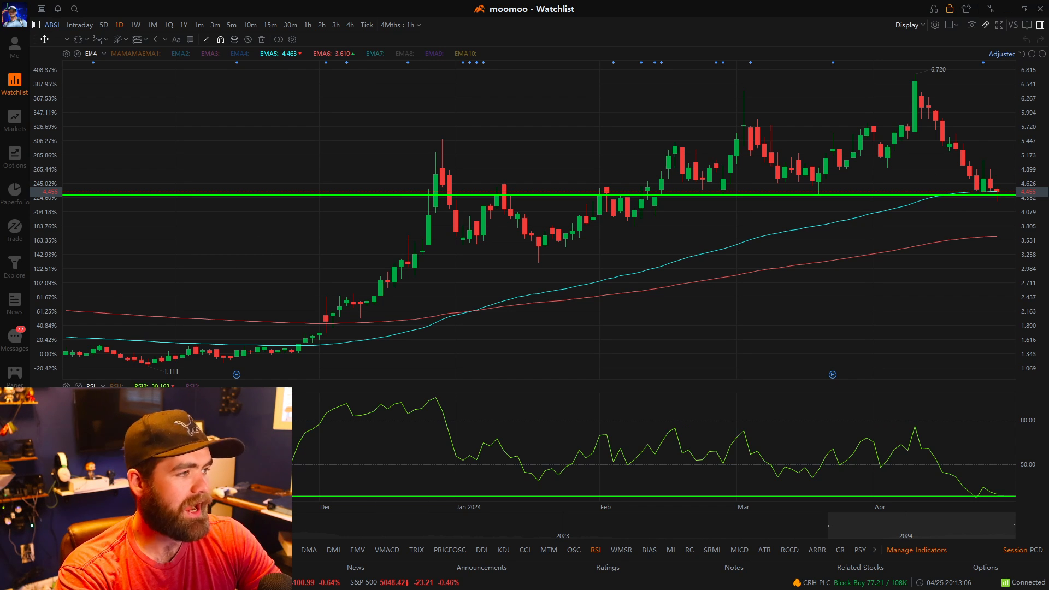
mouse_move(841, 307)
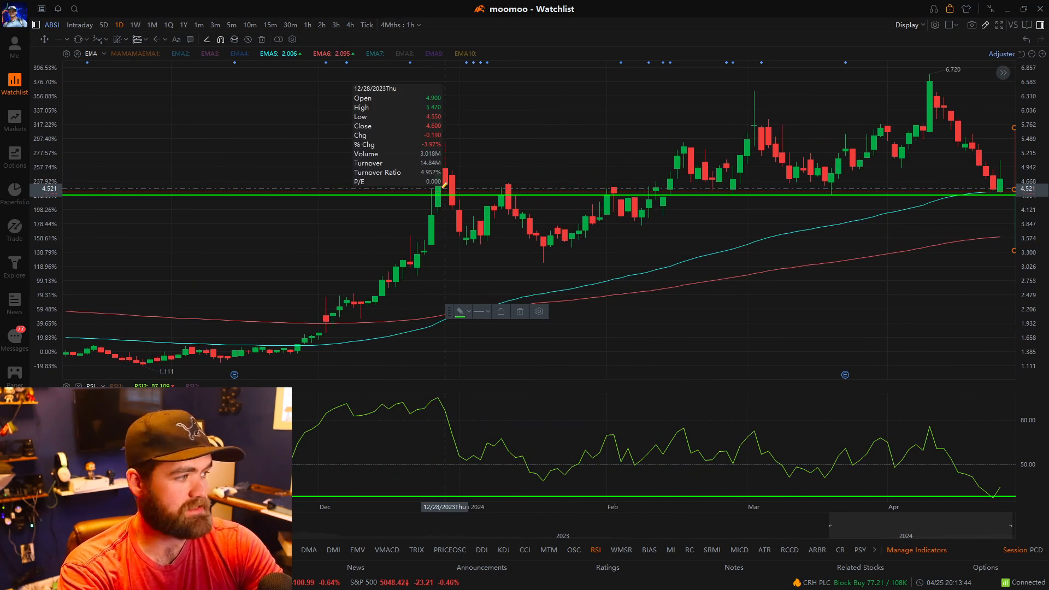
mouse_move(682, 228)
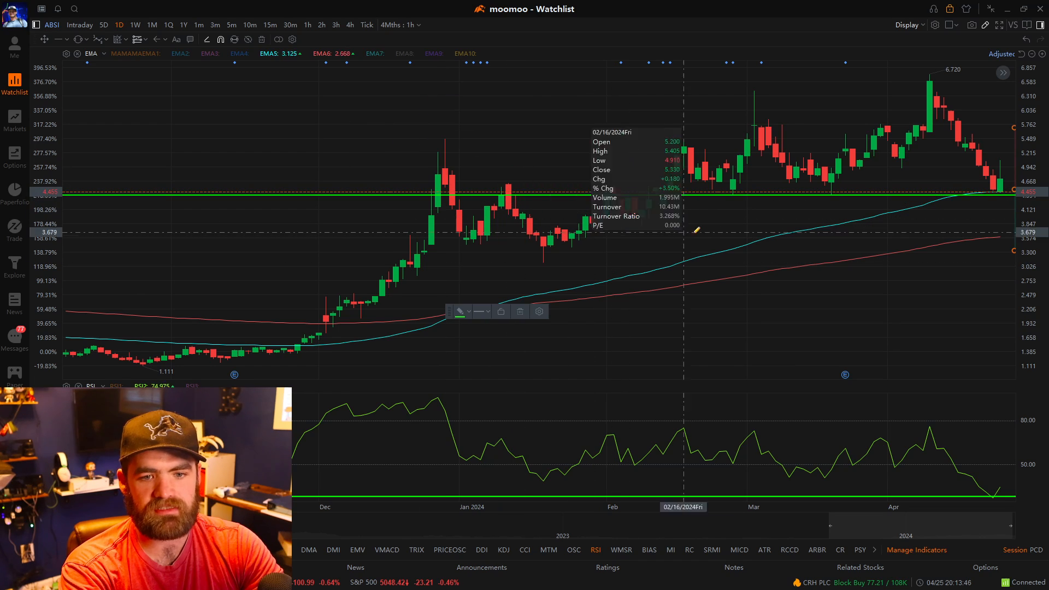
mouse_move(607, 195)
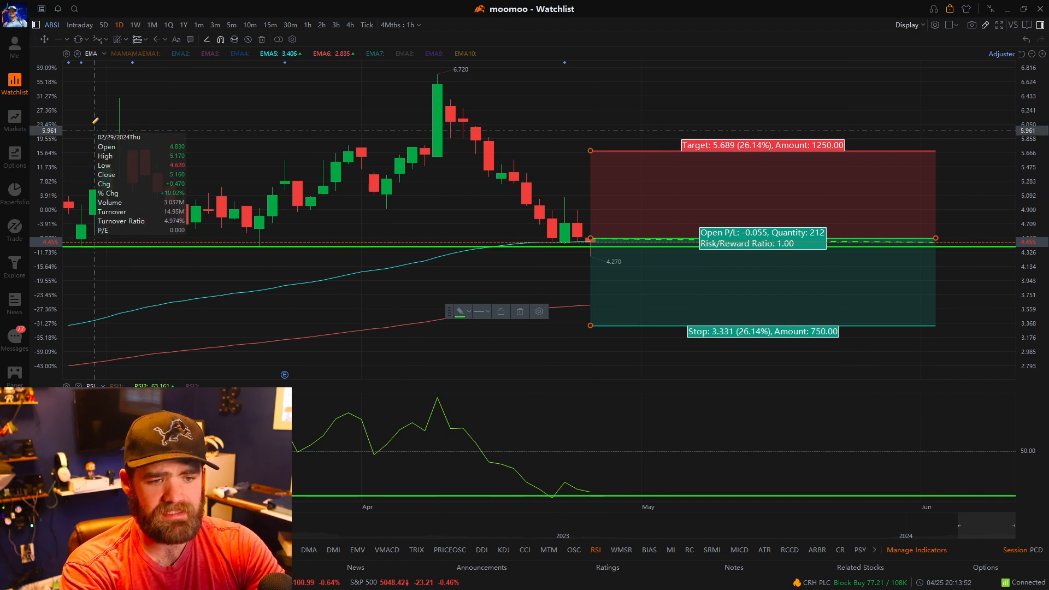
mouse_move(589, 327)
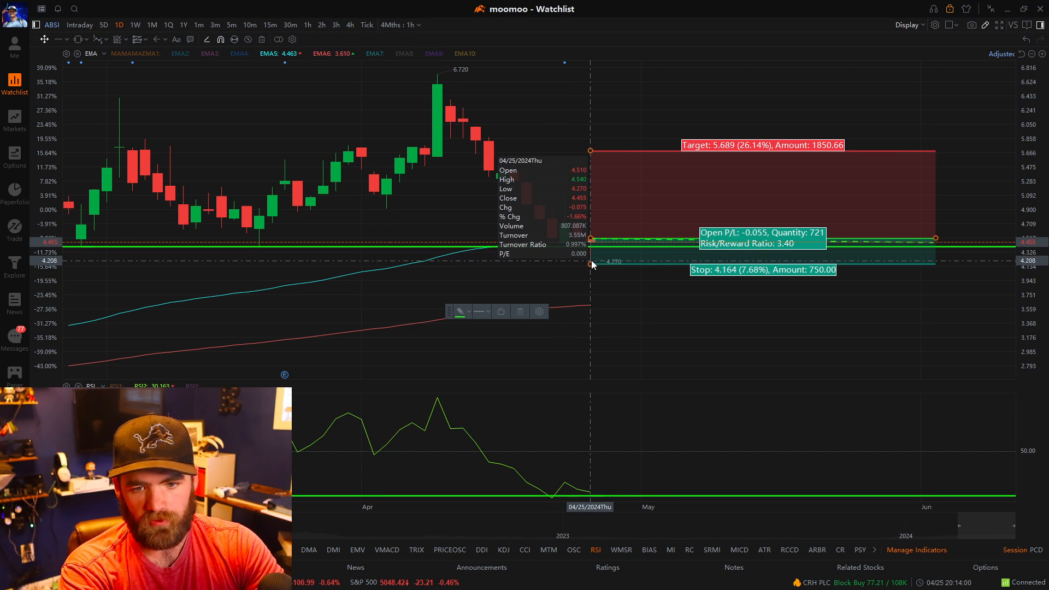
Raise the long position's stop to about 4.134 and shift the entry back one candle, giving 3.33 risk/reward.
left_click_drag(589, 264, 589, 257)
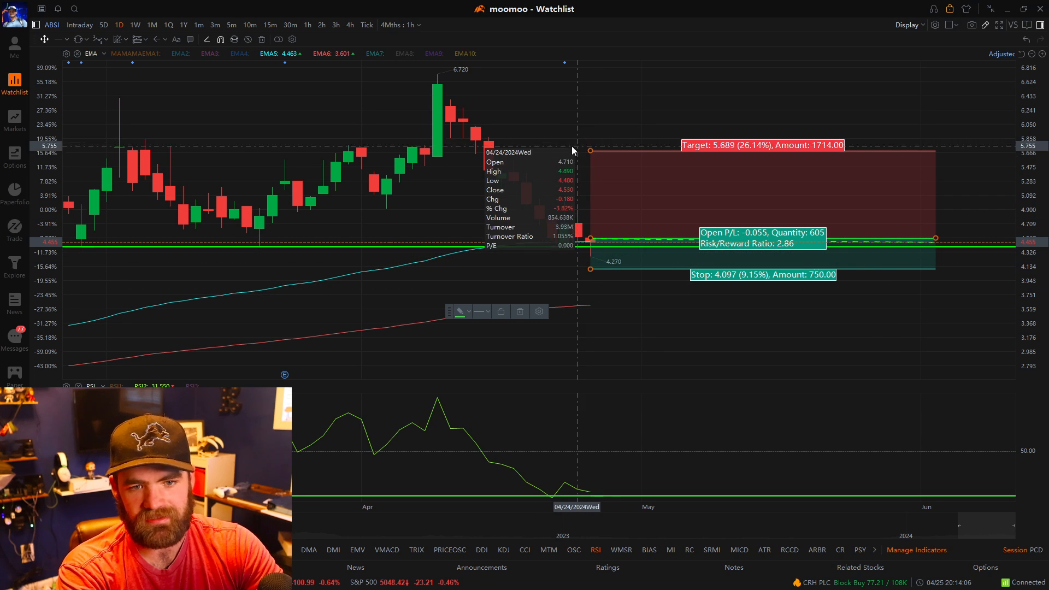
left_click(139, 39)
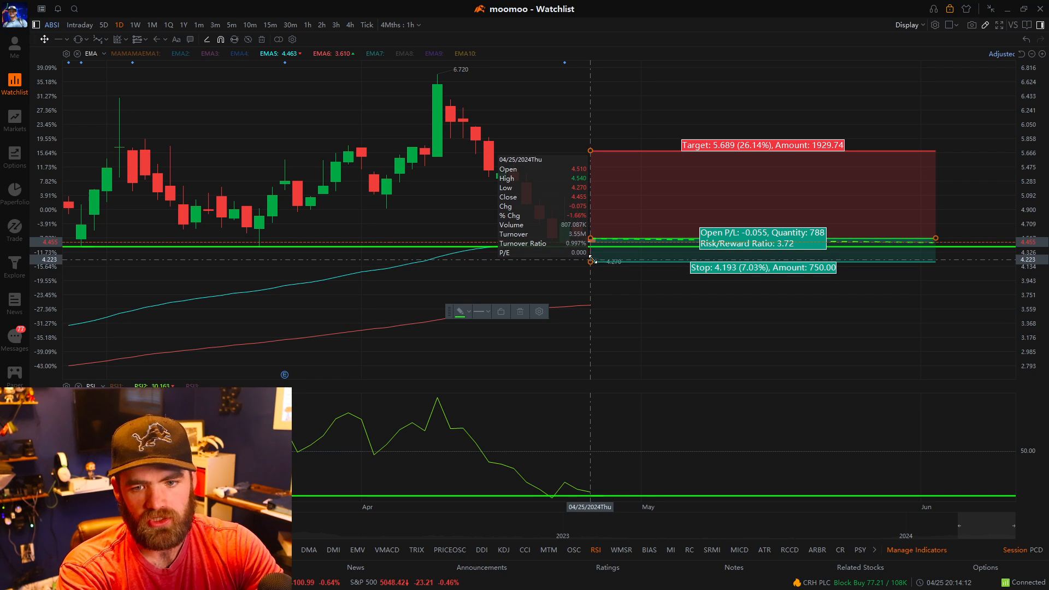
left_click_drag(590, 260, 590, 262)
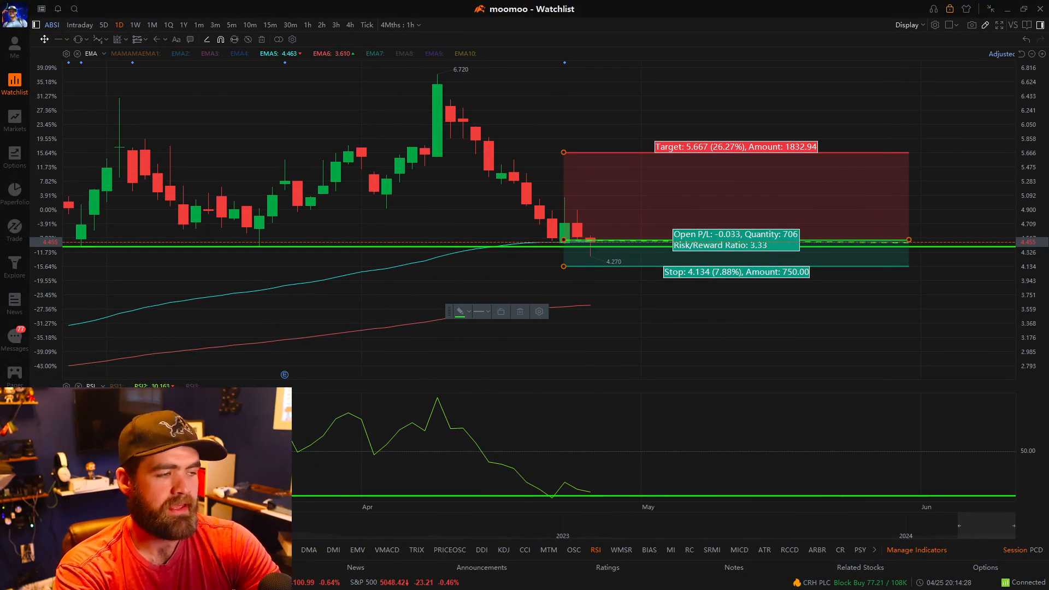
mouse_move(597, 262)
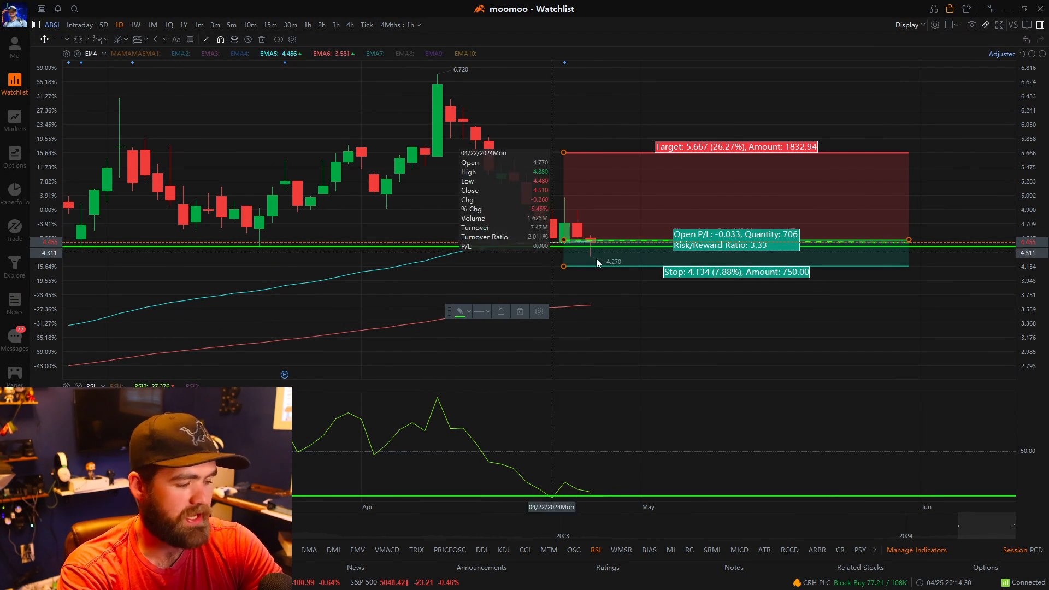